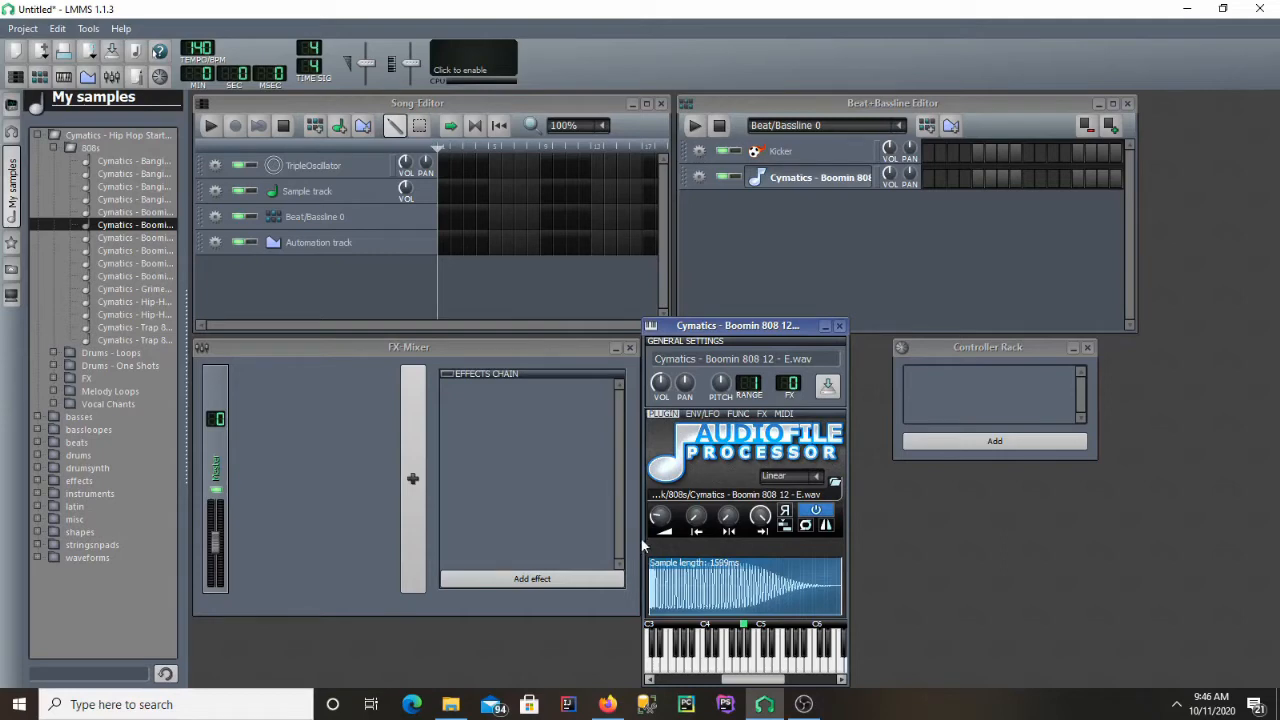
mouse_move(655, 545)
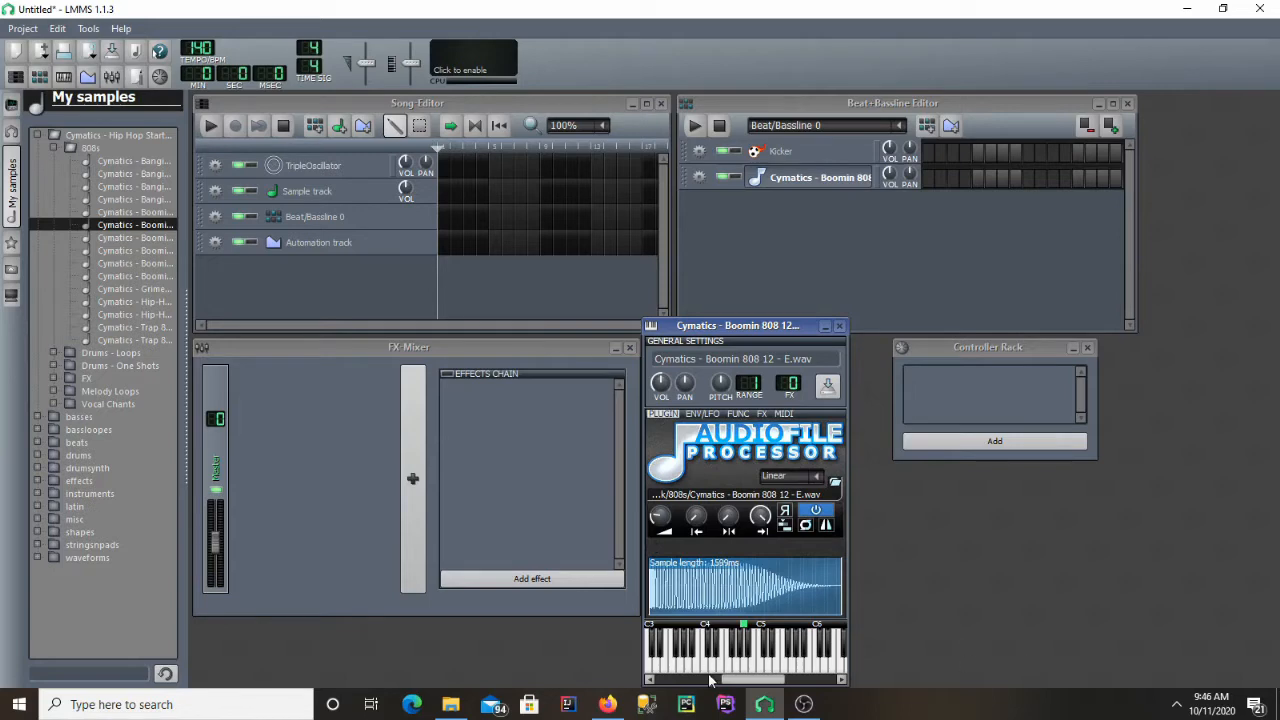
mouse_move(607, 704)
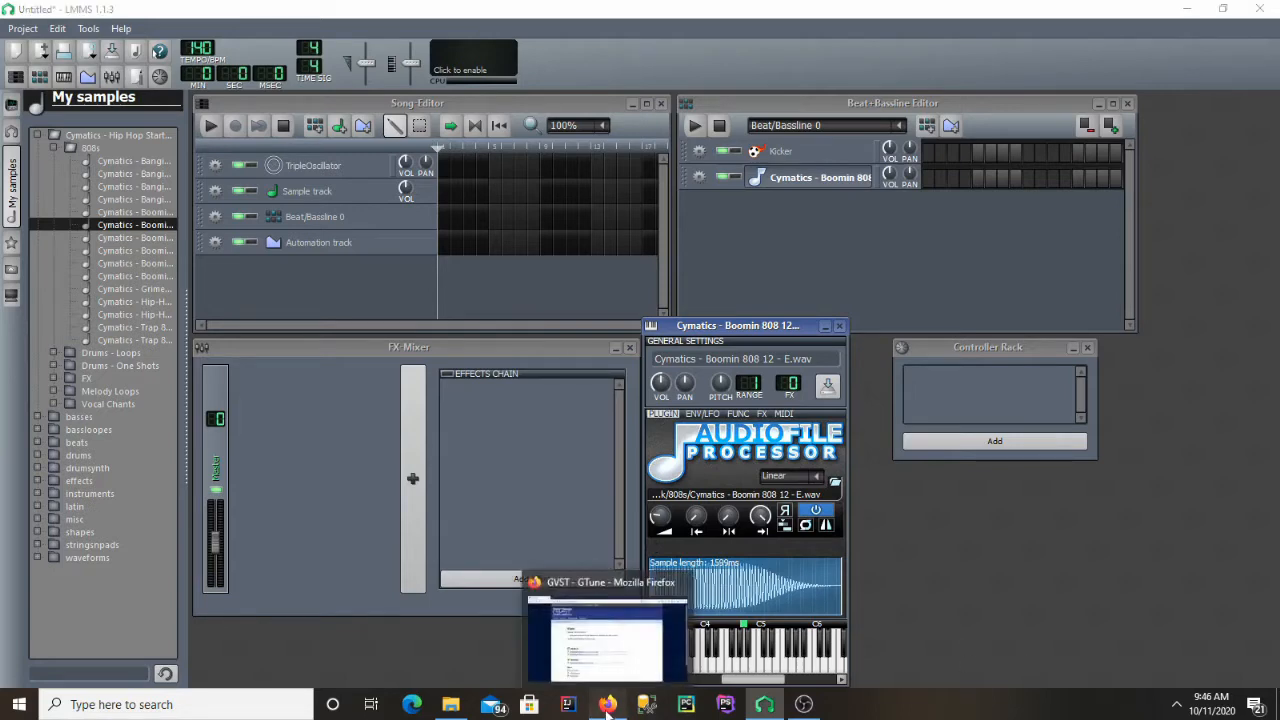
Step: Download the 64-bit GTune package GTuneWin64.zip from the GTune page in Firefox
left_click(607, 625)
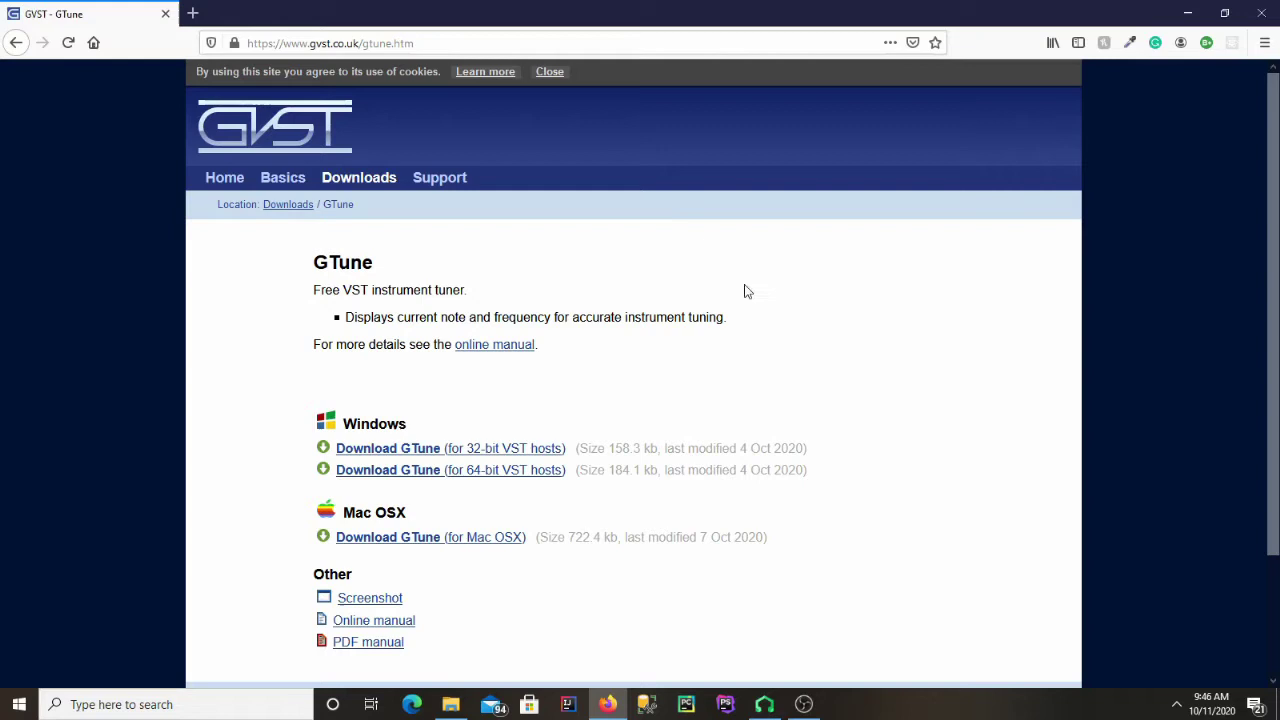
mouse_move(668, 320)
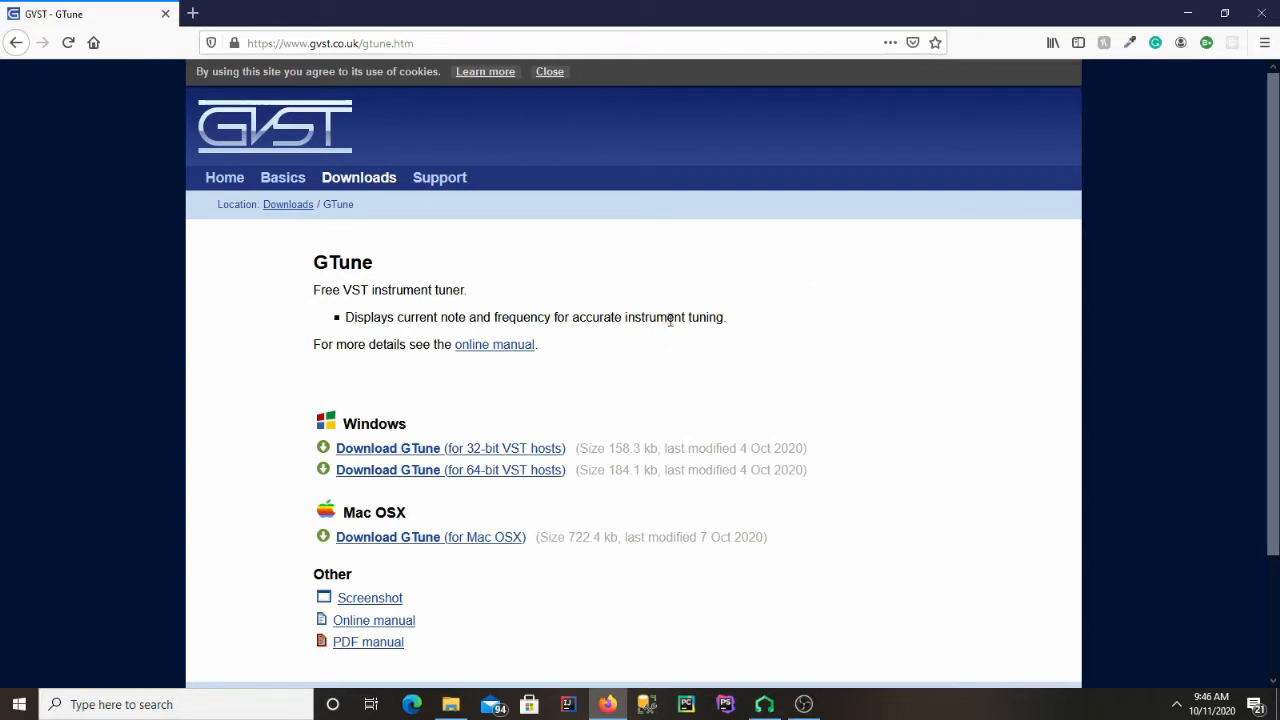
mouse_move(328, 408)
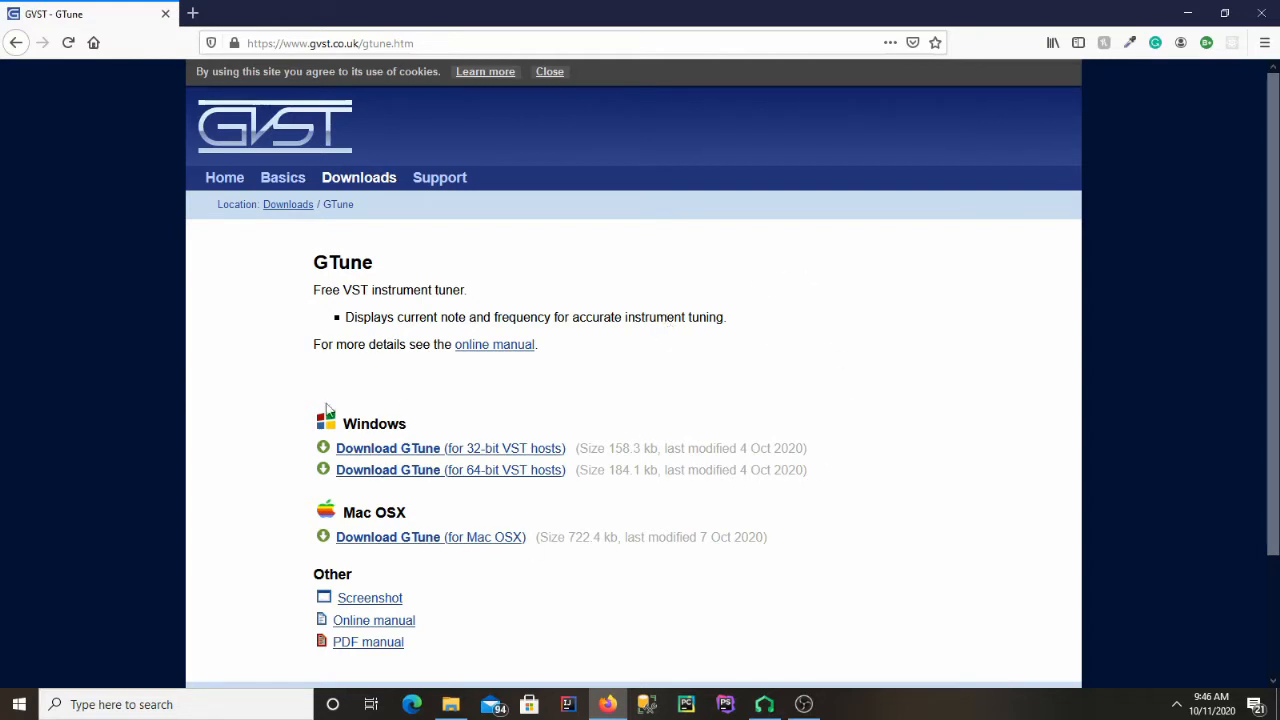
mouse_move(447, 402)
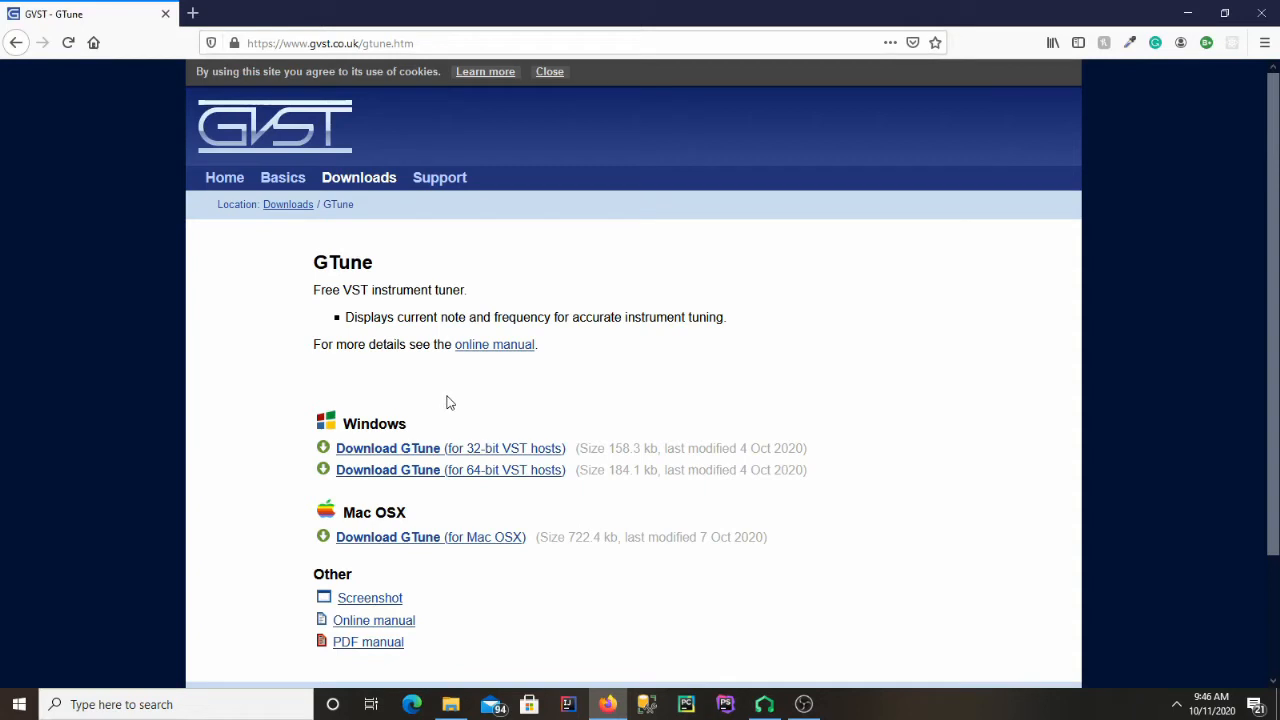
mouse_move(511, 427)
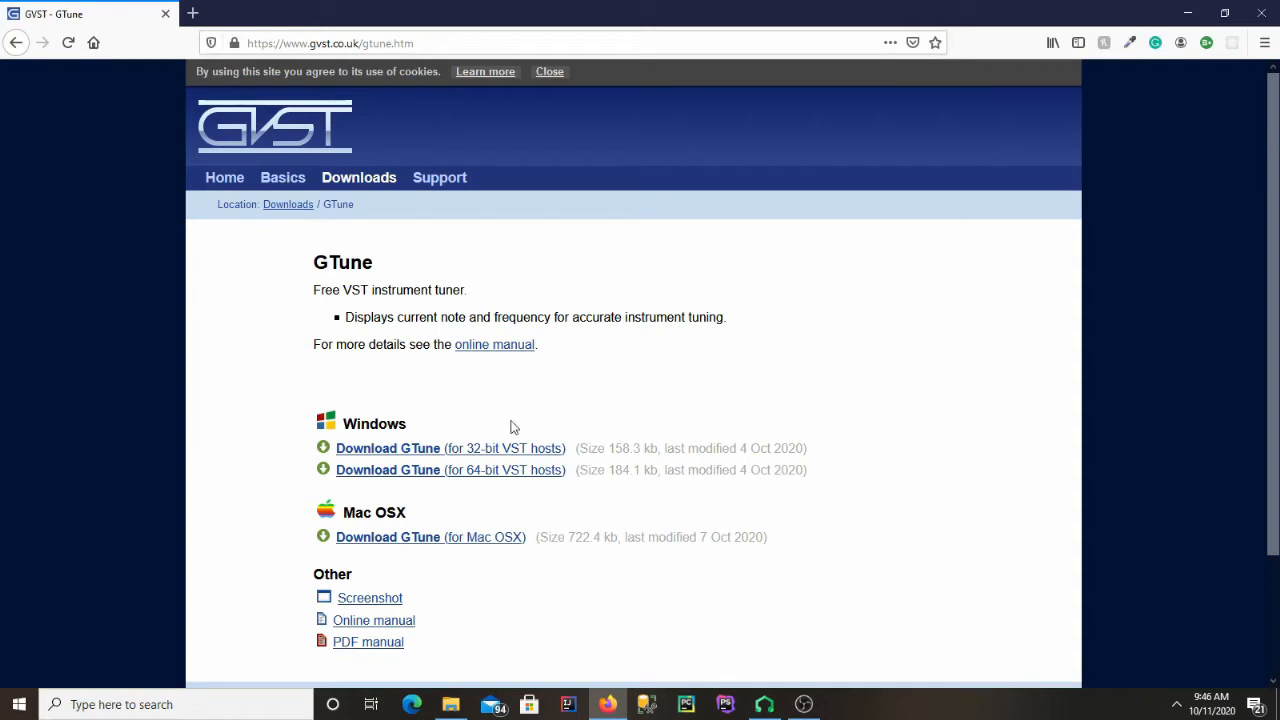
mouse_move(476, 591)
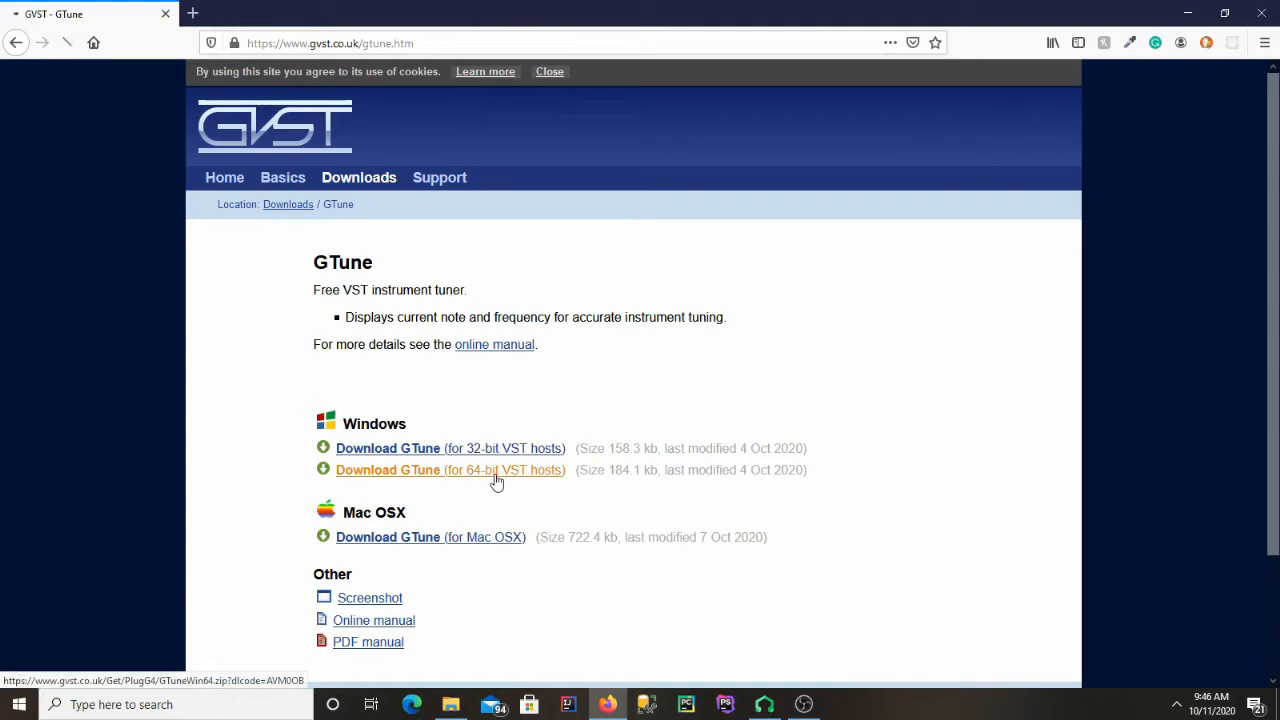
left_click(450, 469)
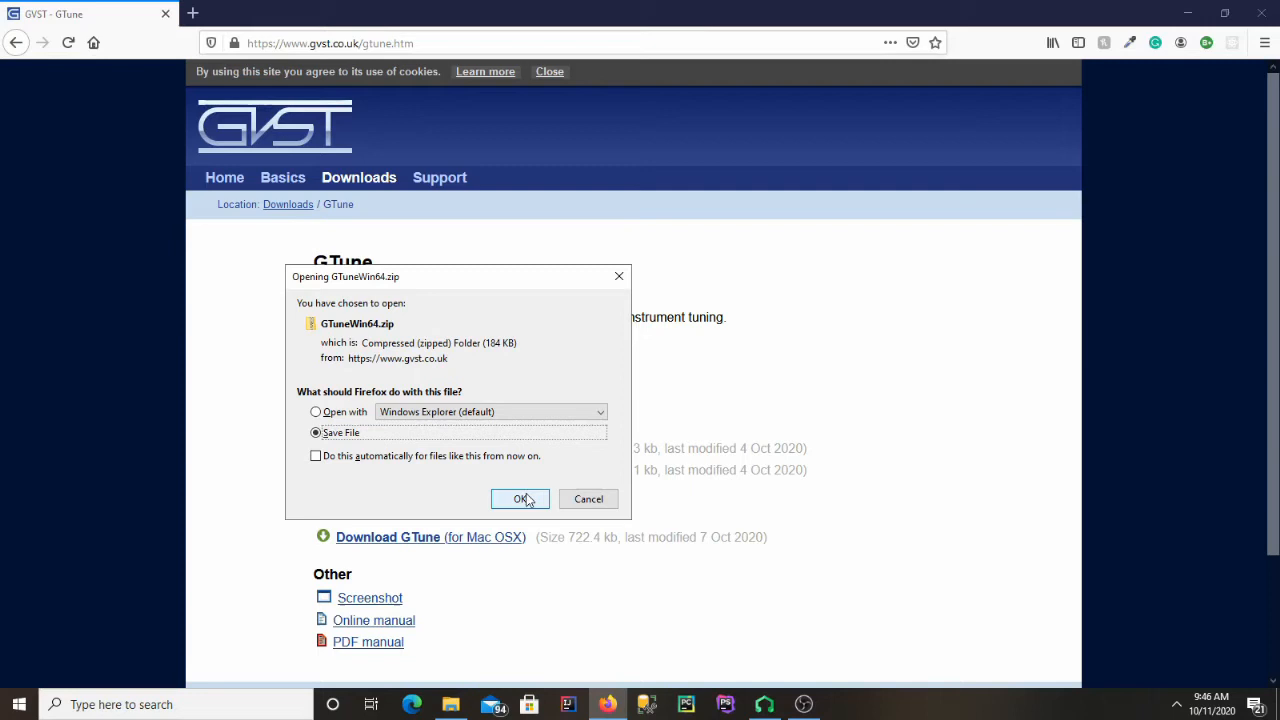
left_click(519, 498)
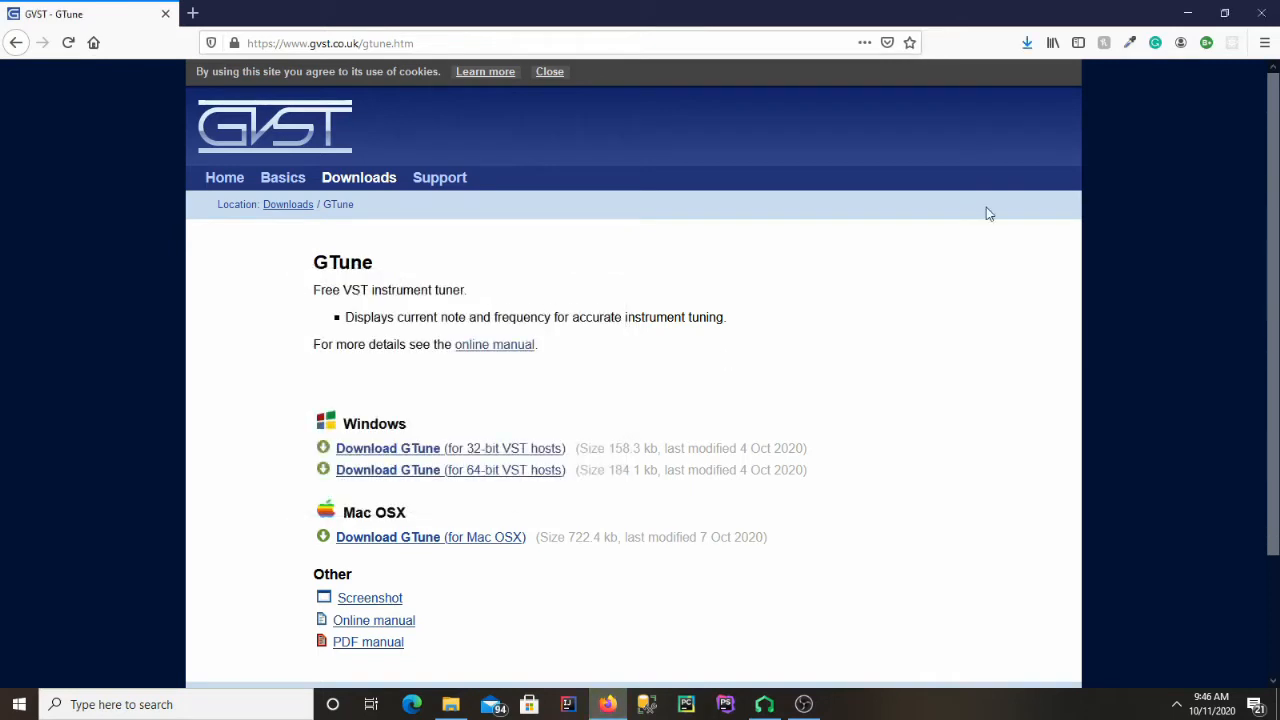
mouse_move(1024, 43)
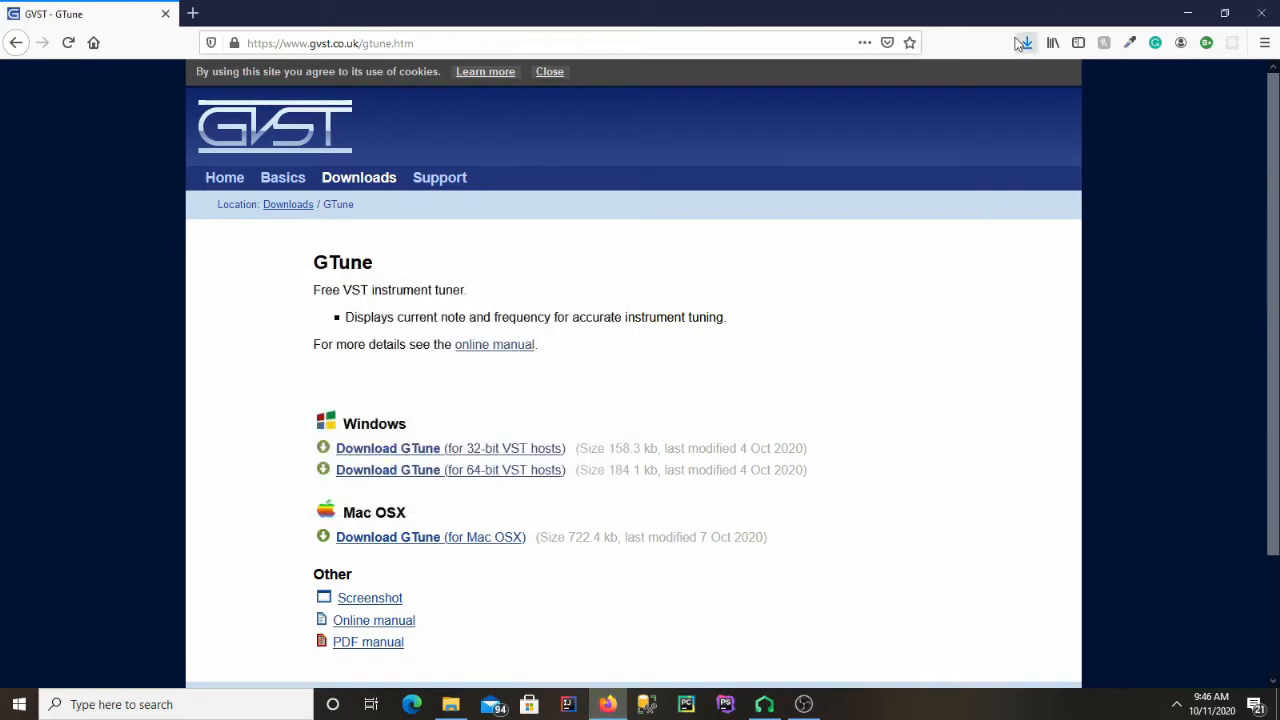
Step: Open the GTuneWin64(1) zip from the Downloads folder to see GTune.dll and GVSTLicense
left_click(1023, 43)
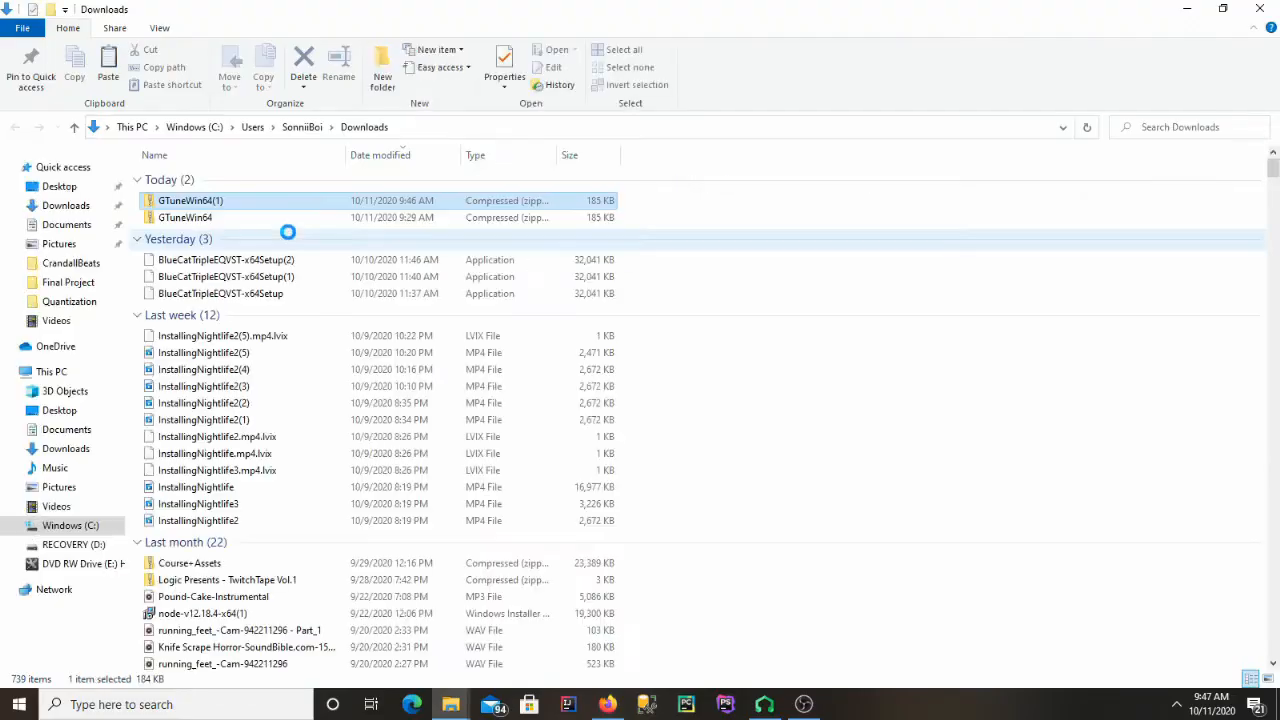
left_click(190, 200)
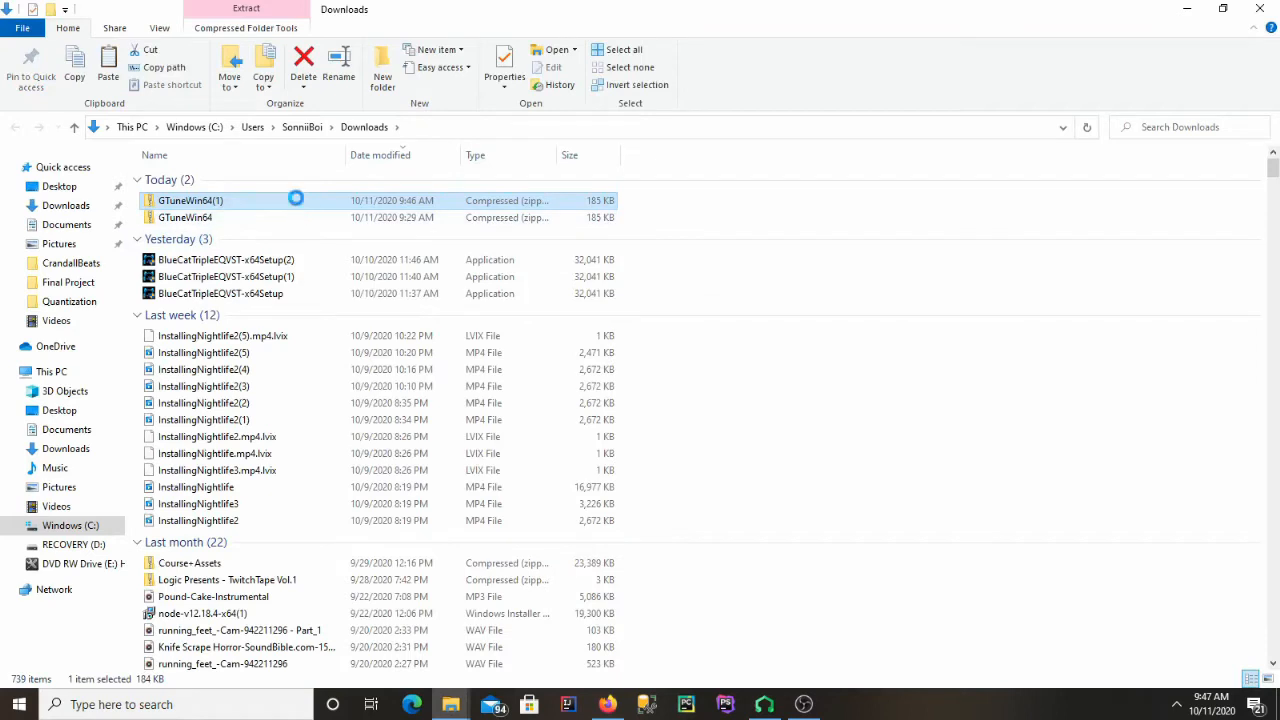
double_click(190, 200)
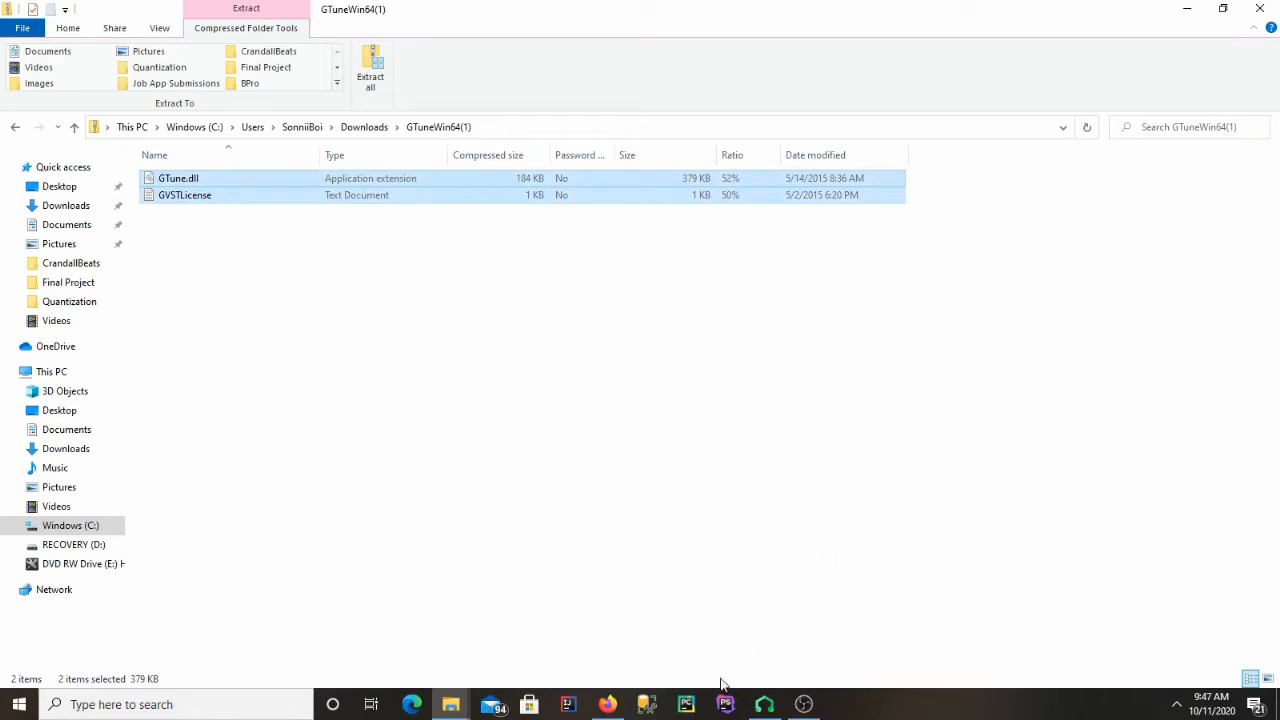
Step: View LMMS's Paths settings, where the VST-plugin directory is C:\Program Files (x86)\VstPlugins
left_click(764, 704)
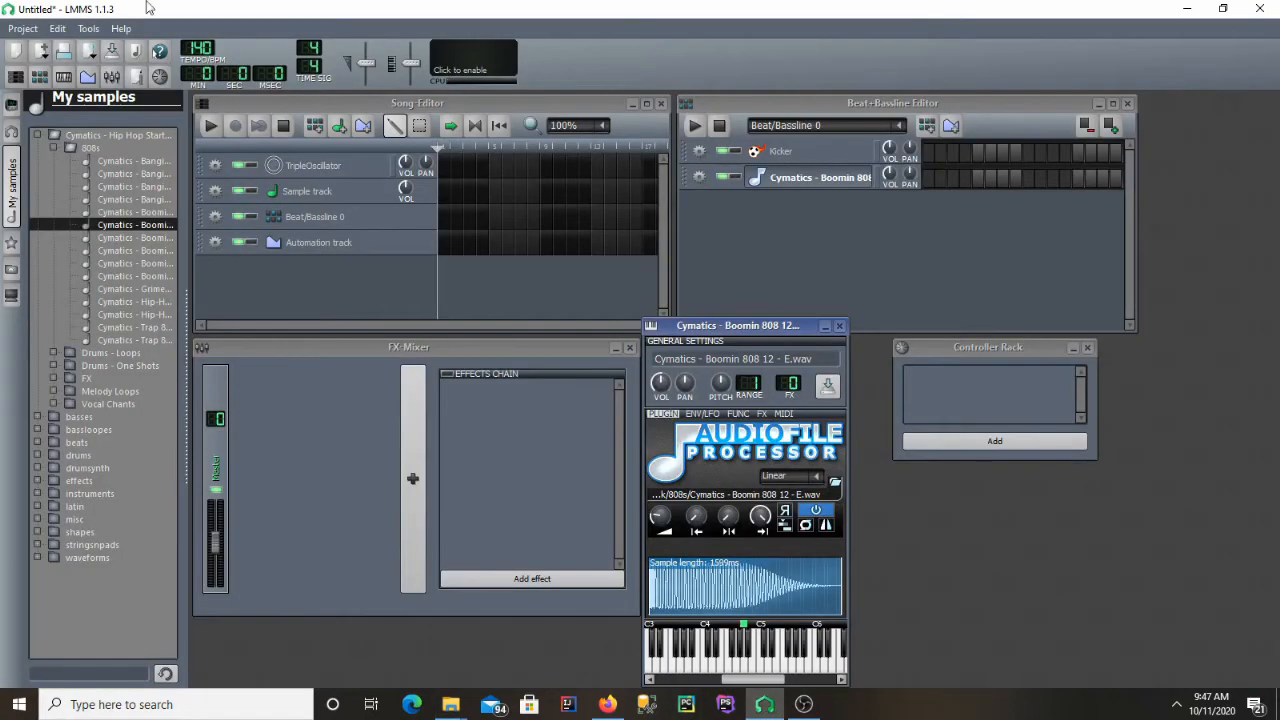
left_click(57, 28)
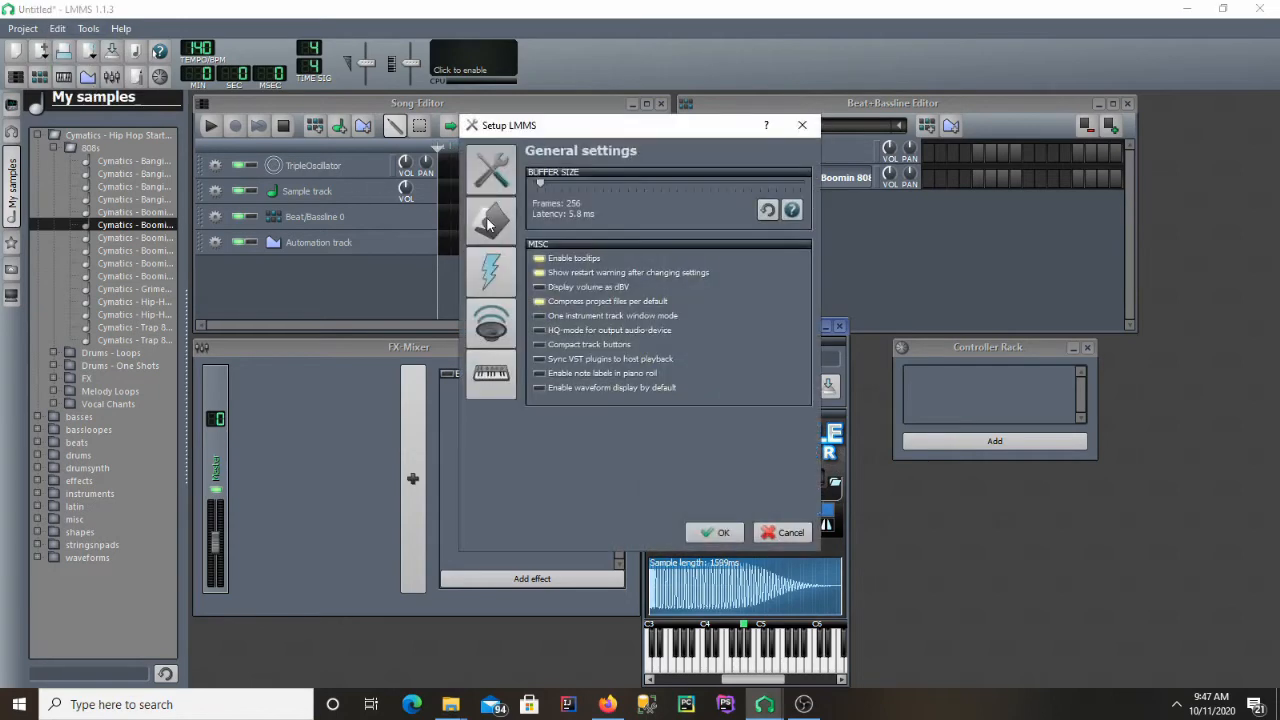
left_click(491, 220)
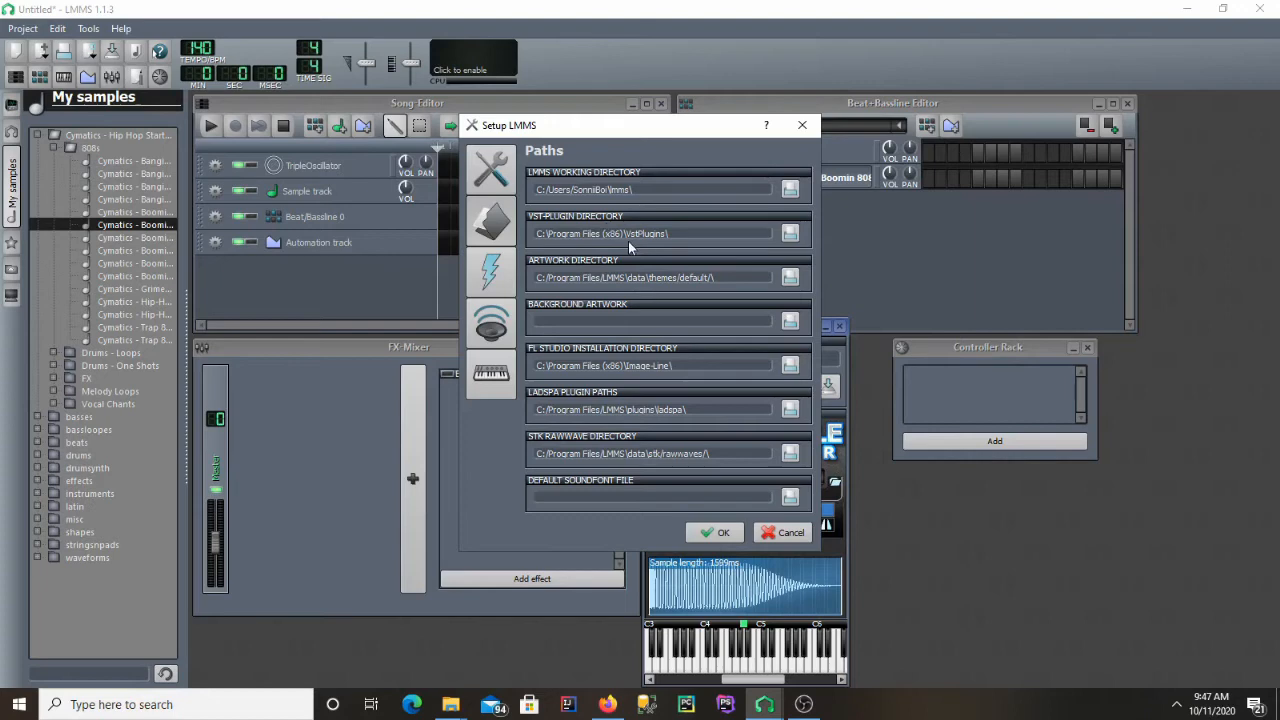
mouse_move(575, 632)
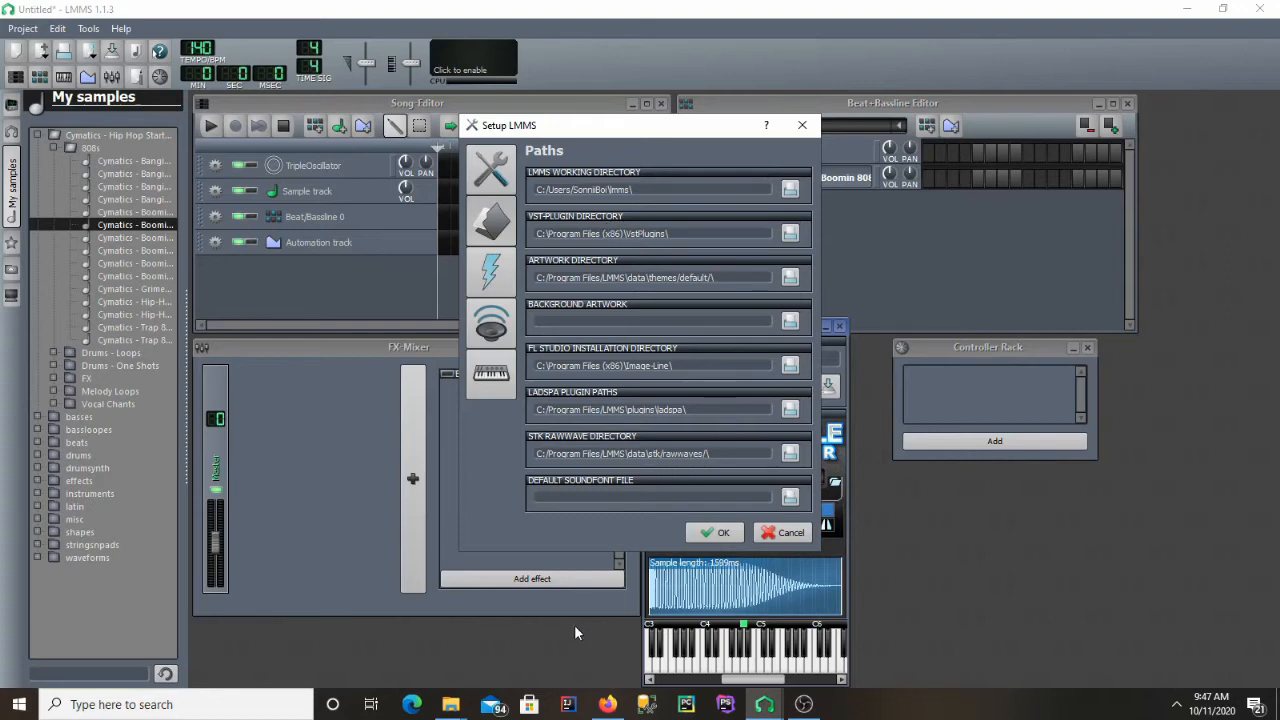
mouse_move(452, 704)
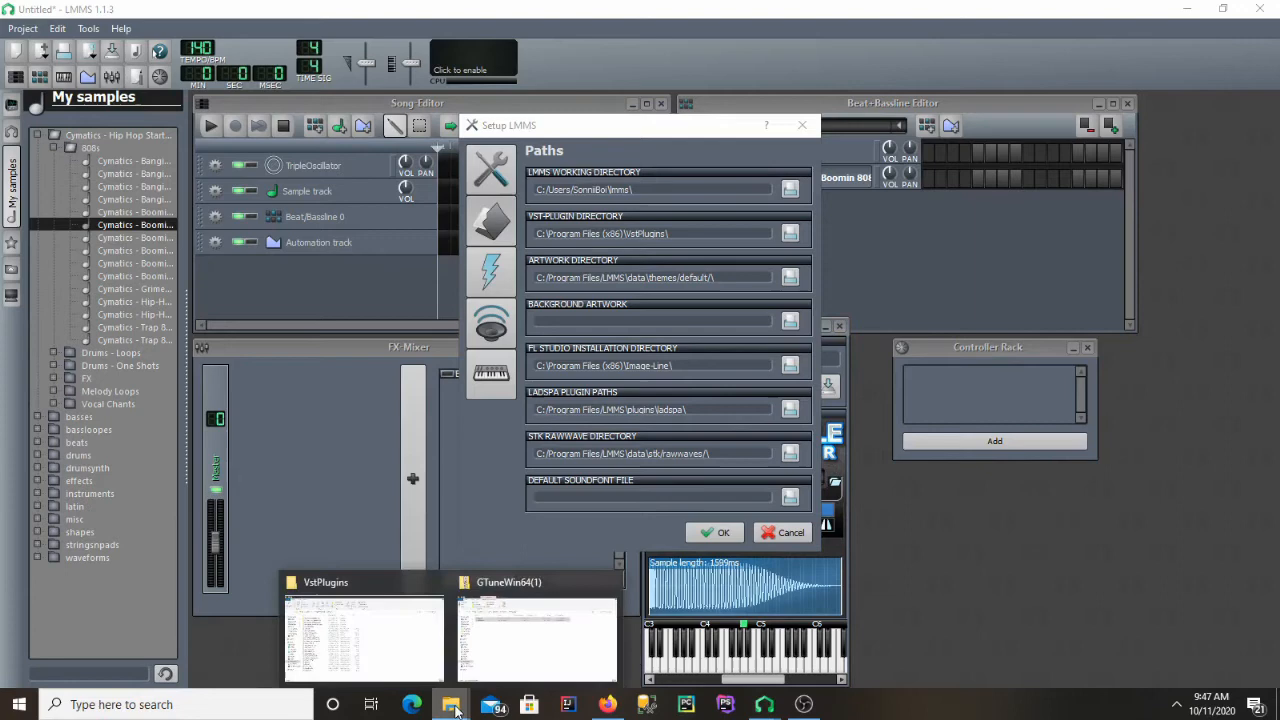
Step: Copy GTune.dll and GVSTLicense from the opened GTune zip
left_click(537, 640)
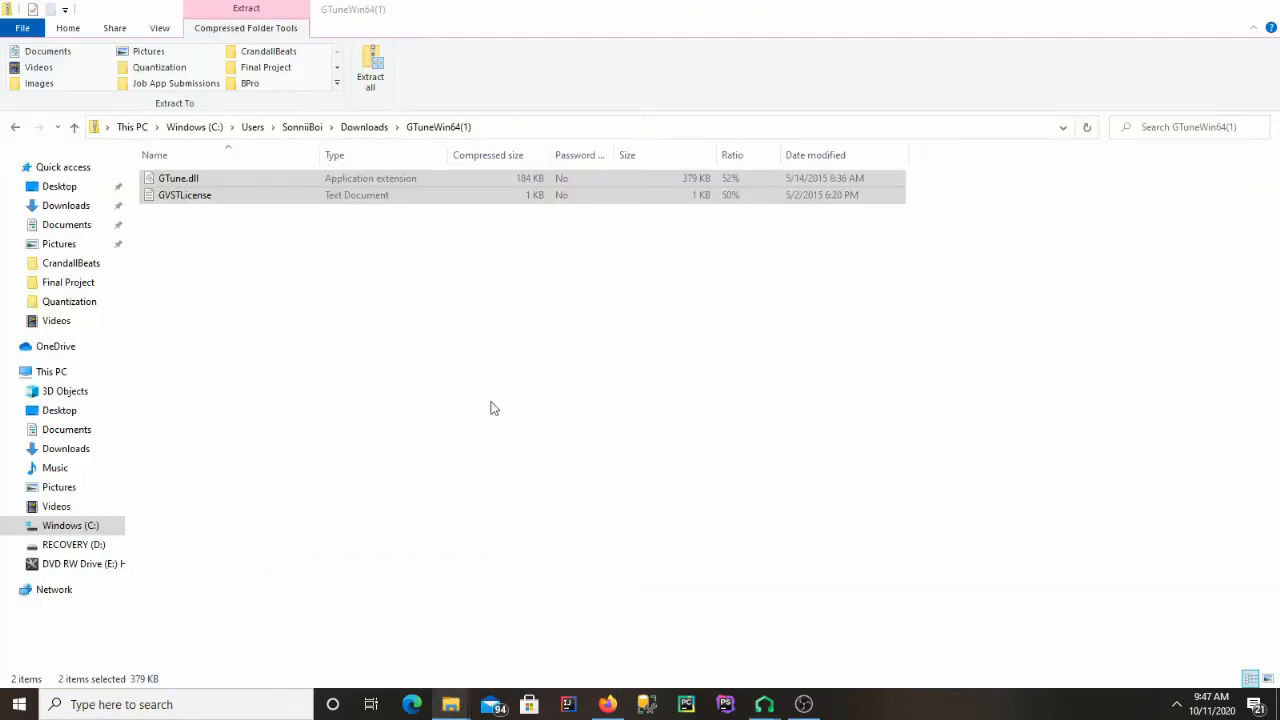
right_click(185, 195)
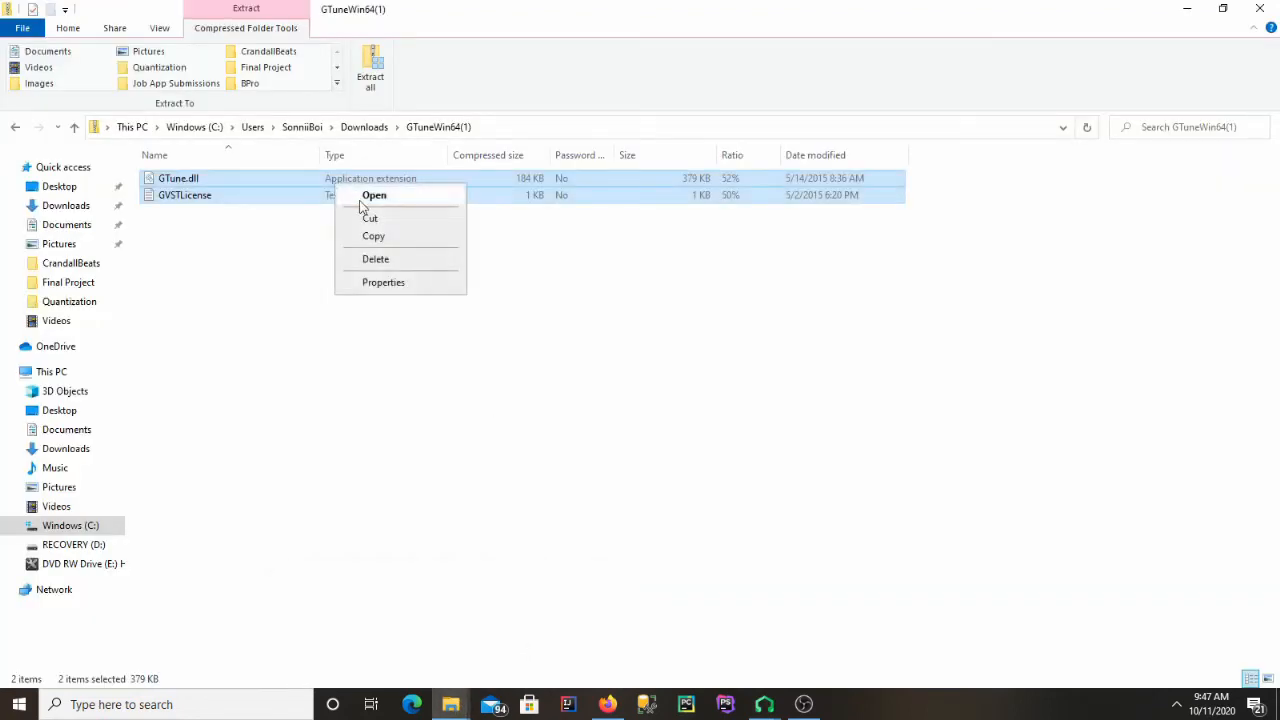
left_click(378, 218)
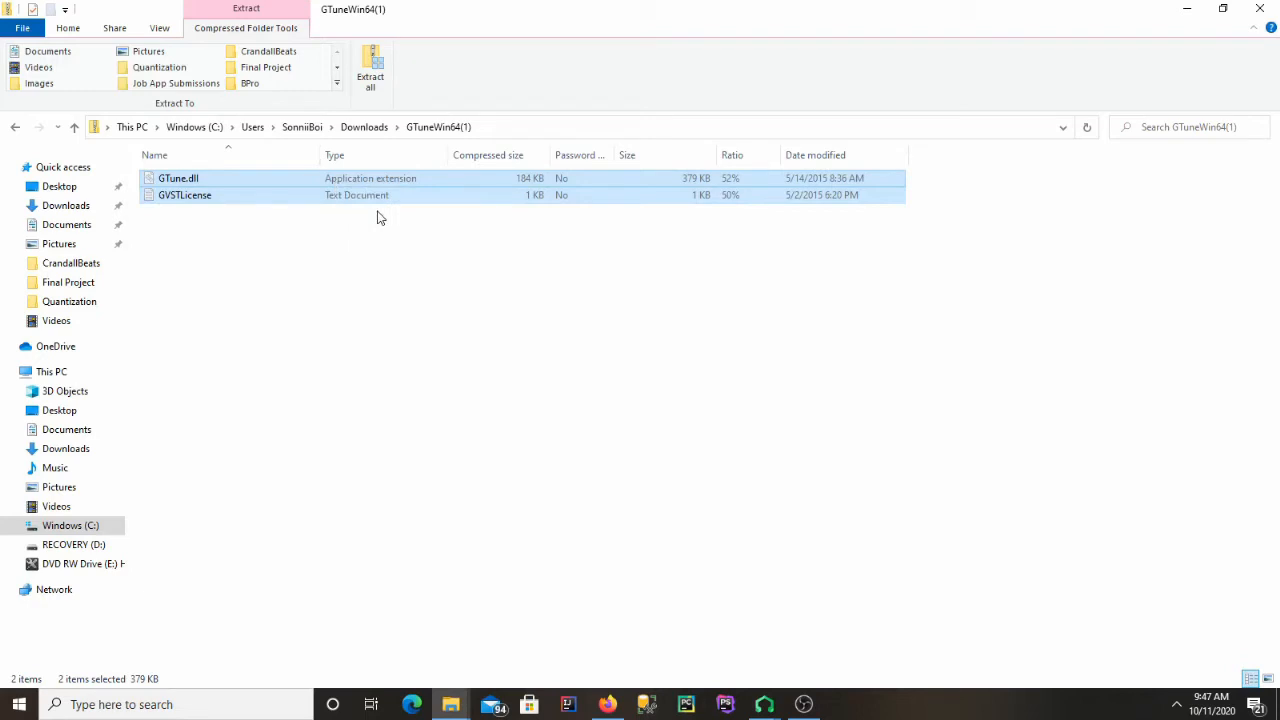
mouse_move(183, 253)
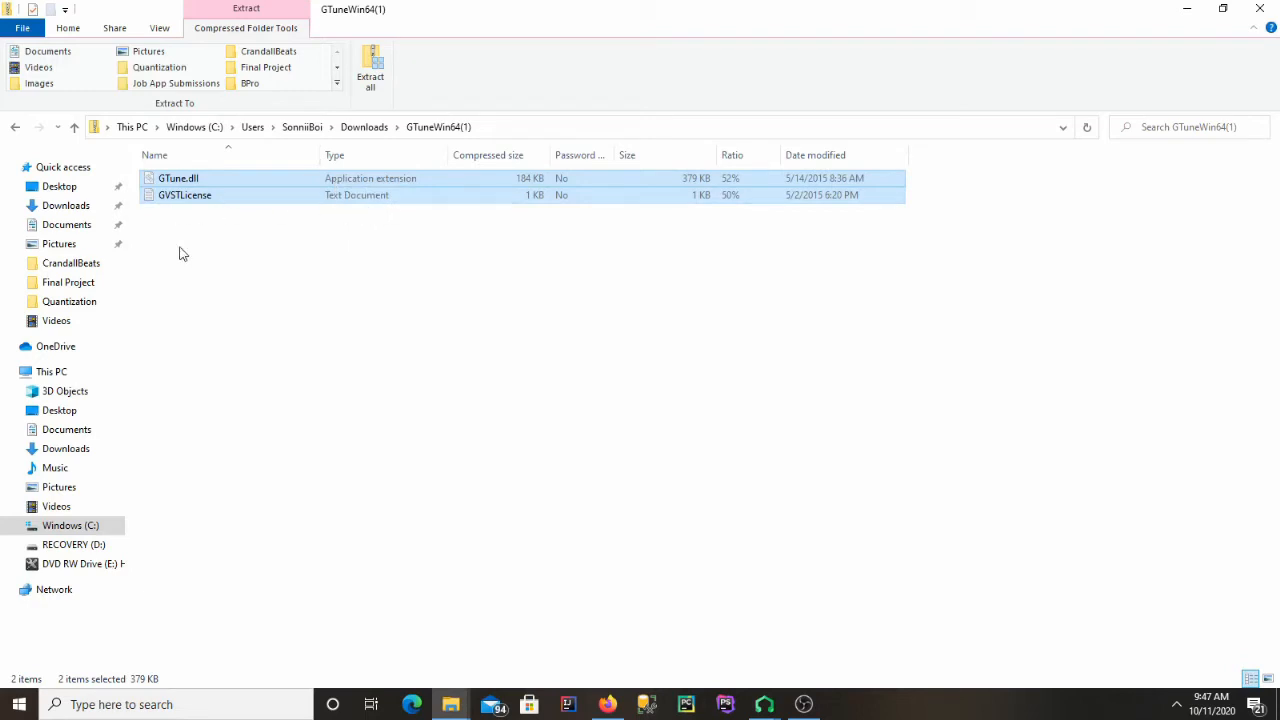
Step: Browse to C:\Program Files (x86)\VstPlugins, where the GTune files now appear
left_click(51, 371)
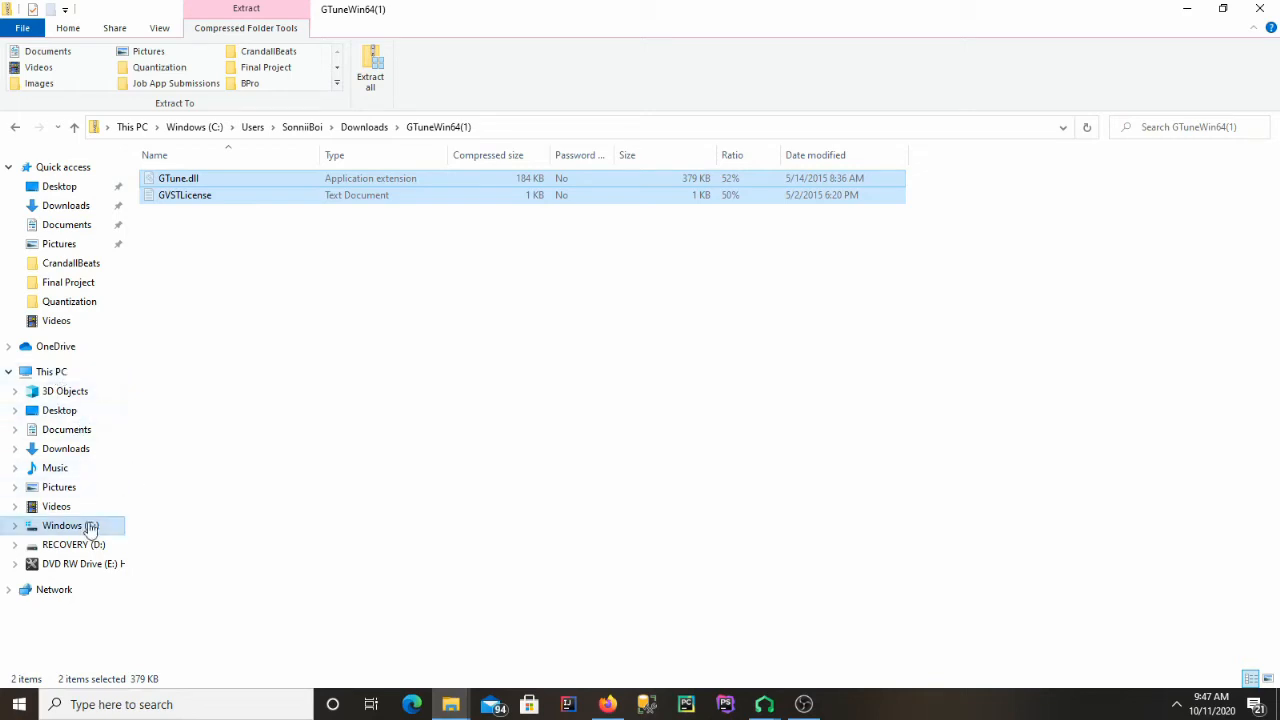
left_click(63, 525)
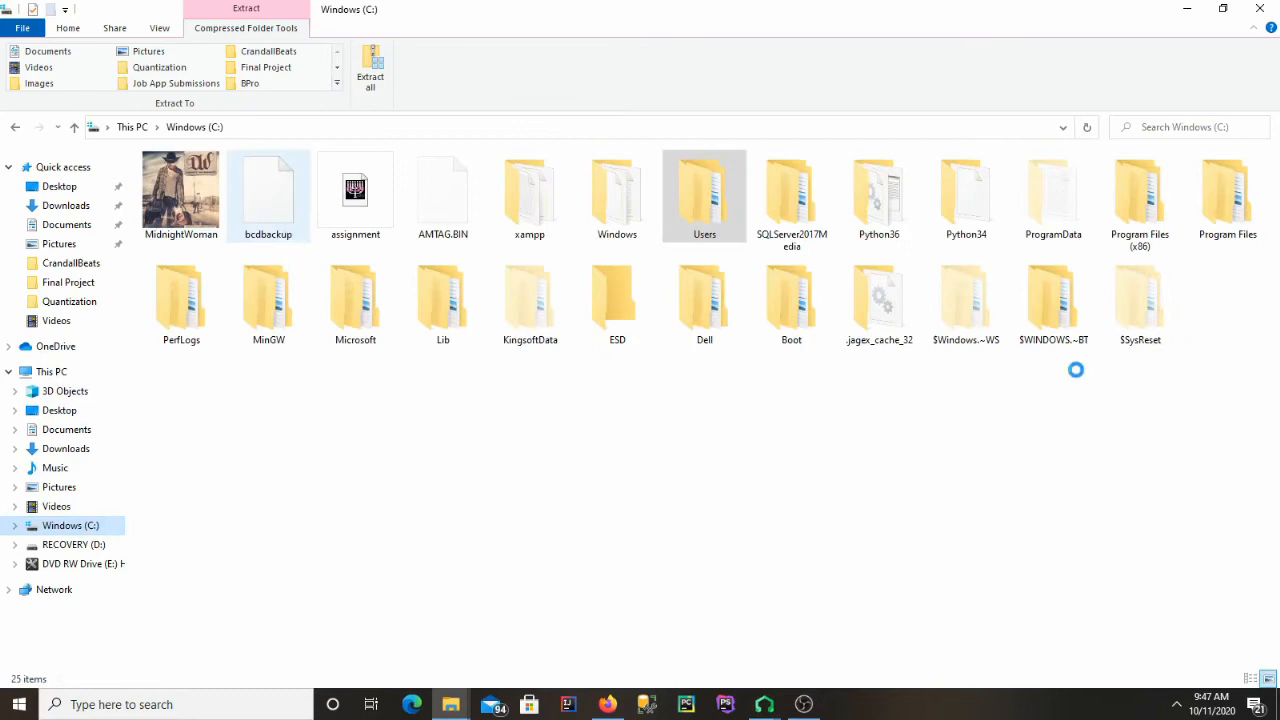
left_click(1140, 200)
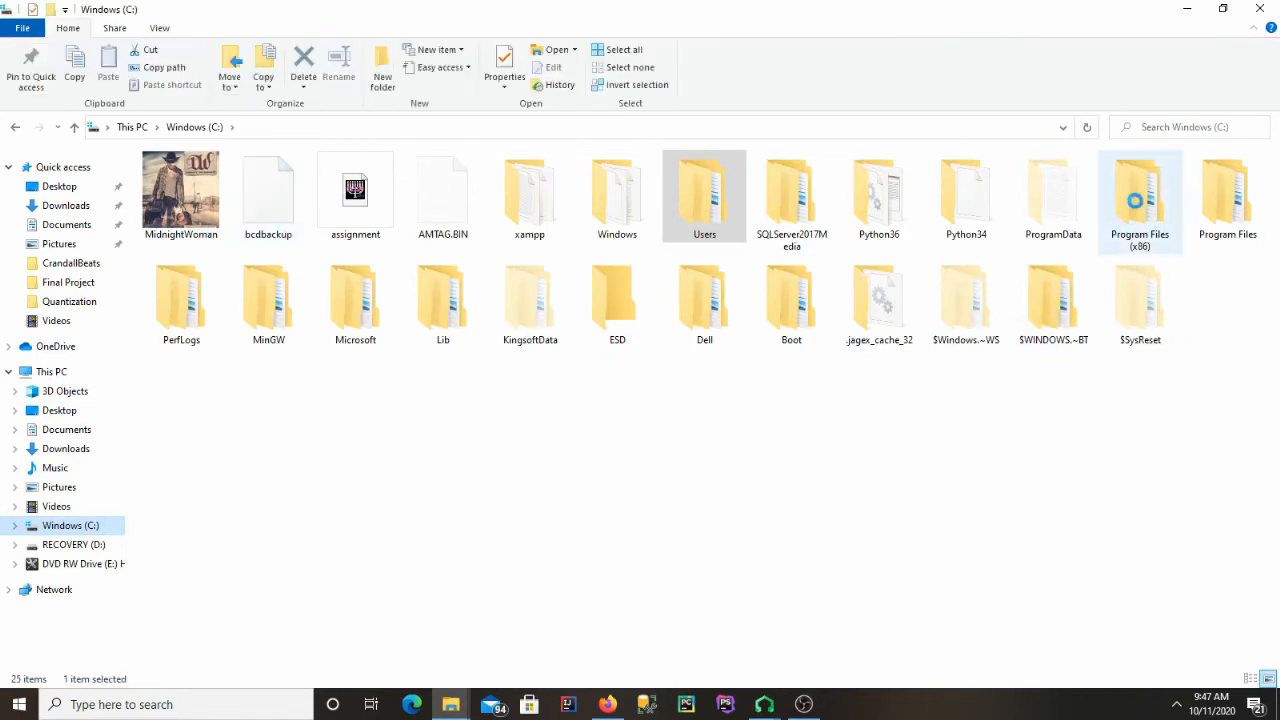
double_click(1140, 200)
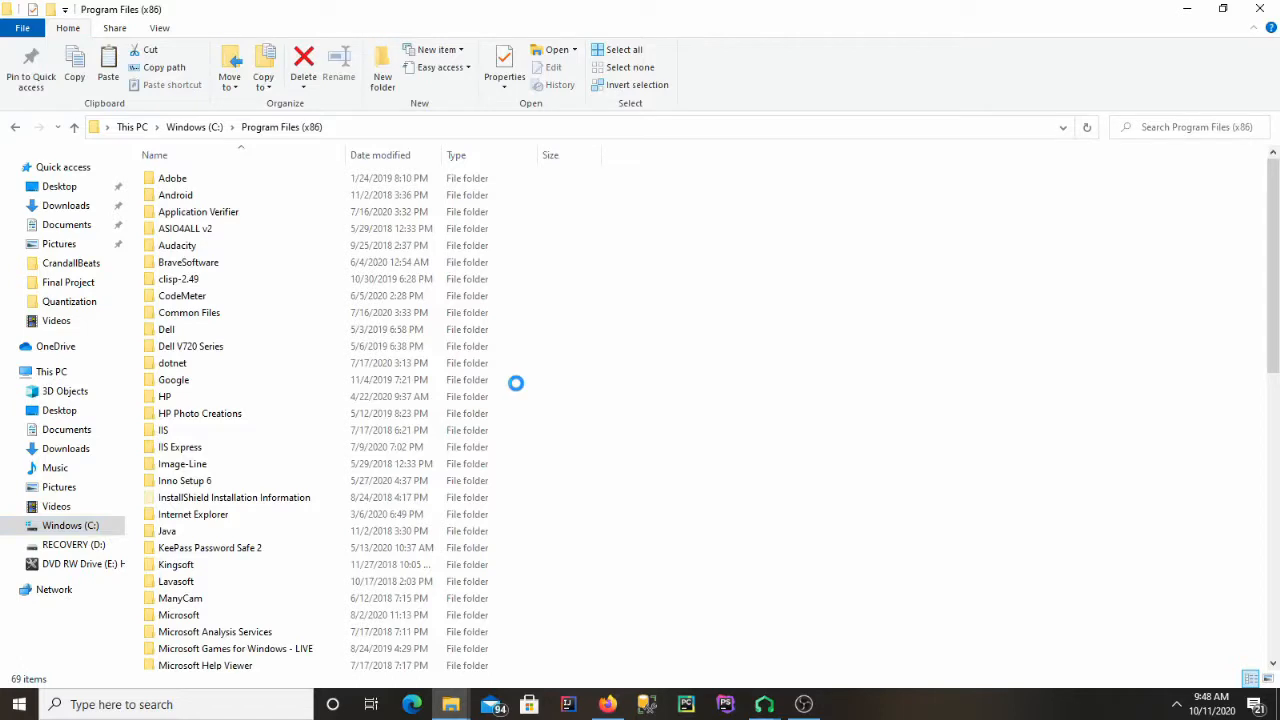
scroll("down", 3)
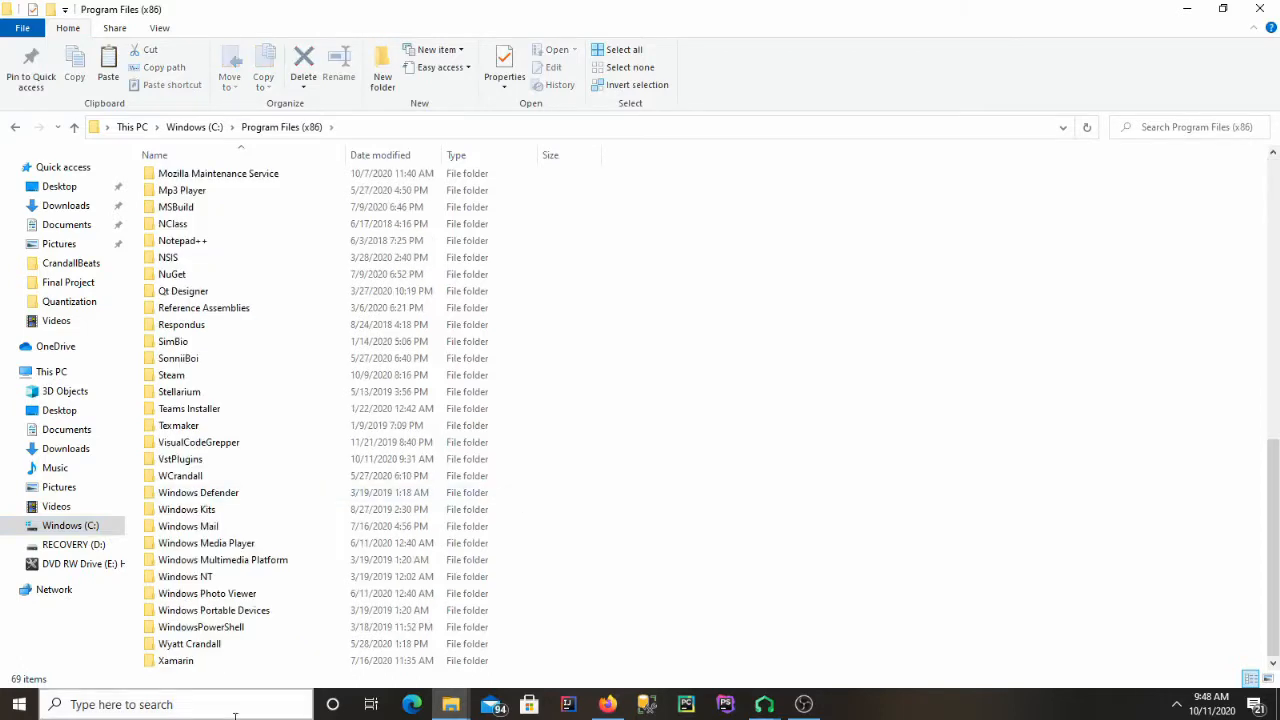
left_click(181, 458)
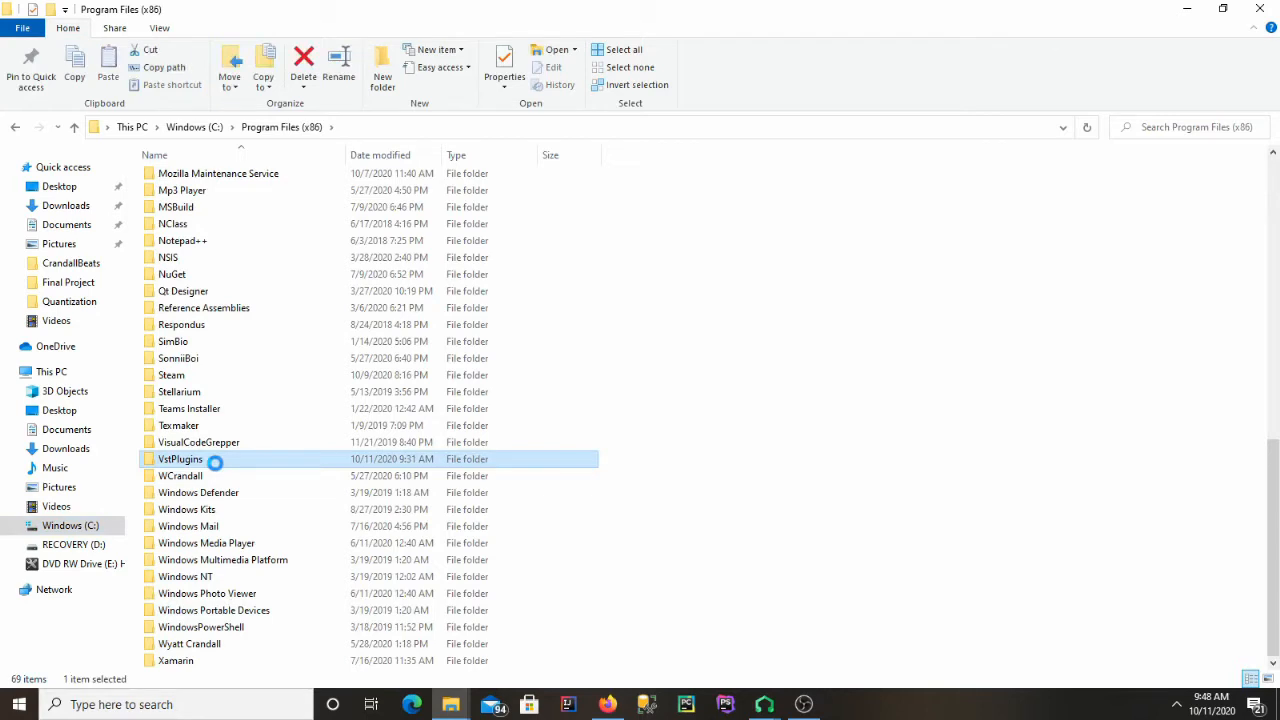
double_click(180, 458)
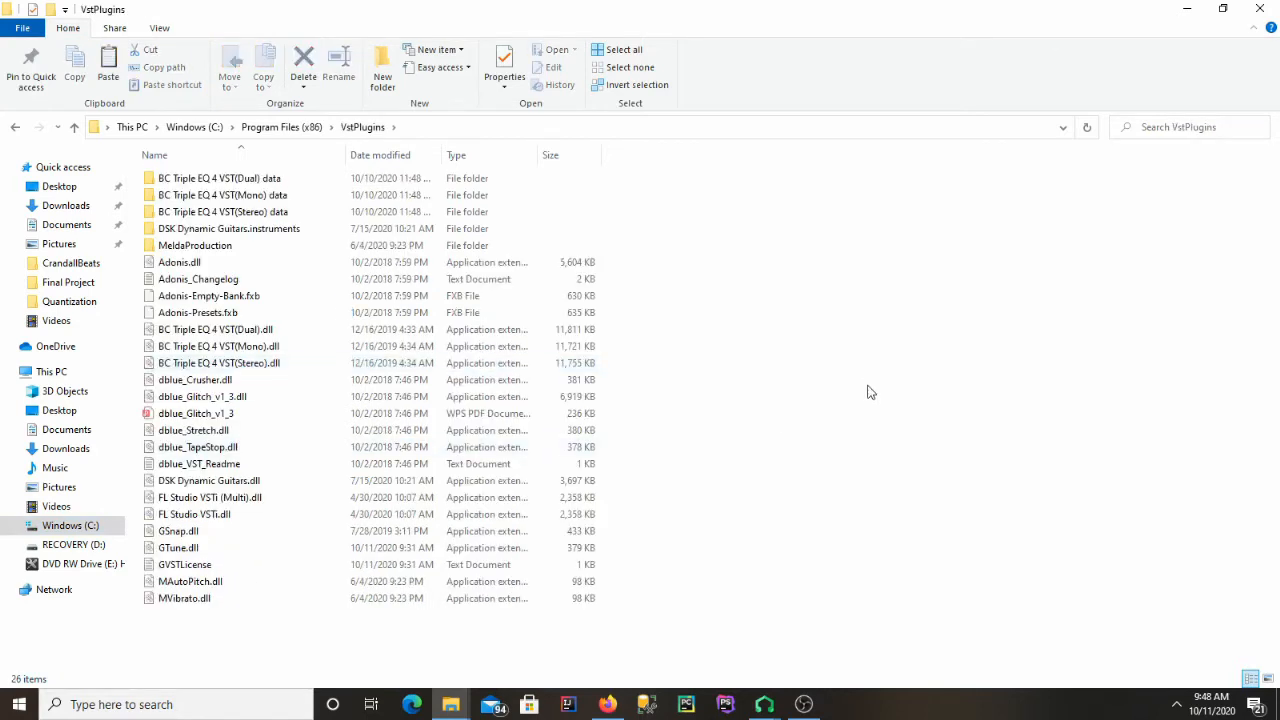
mouse_move(920, 508)
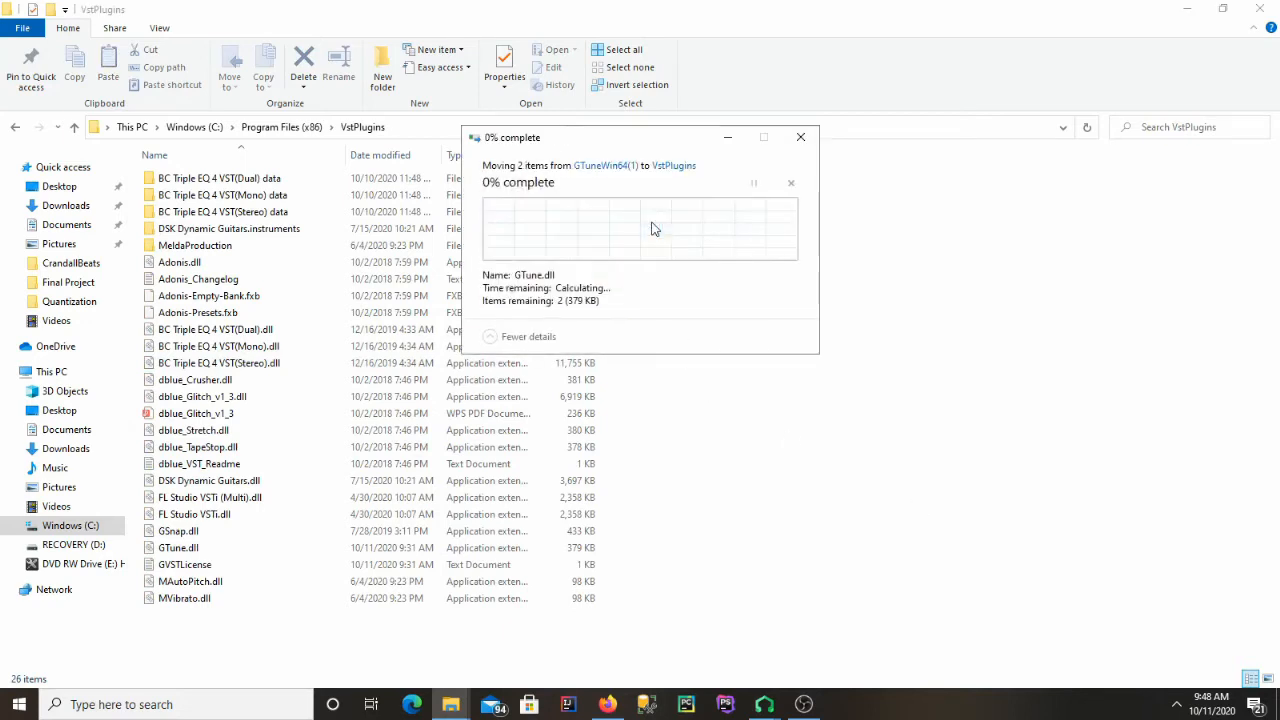
mouse_move(592, 273)
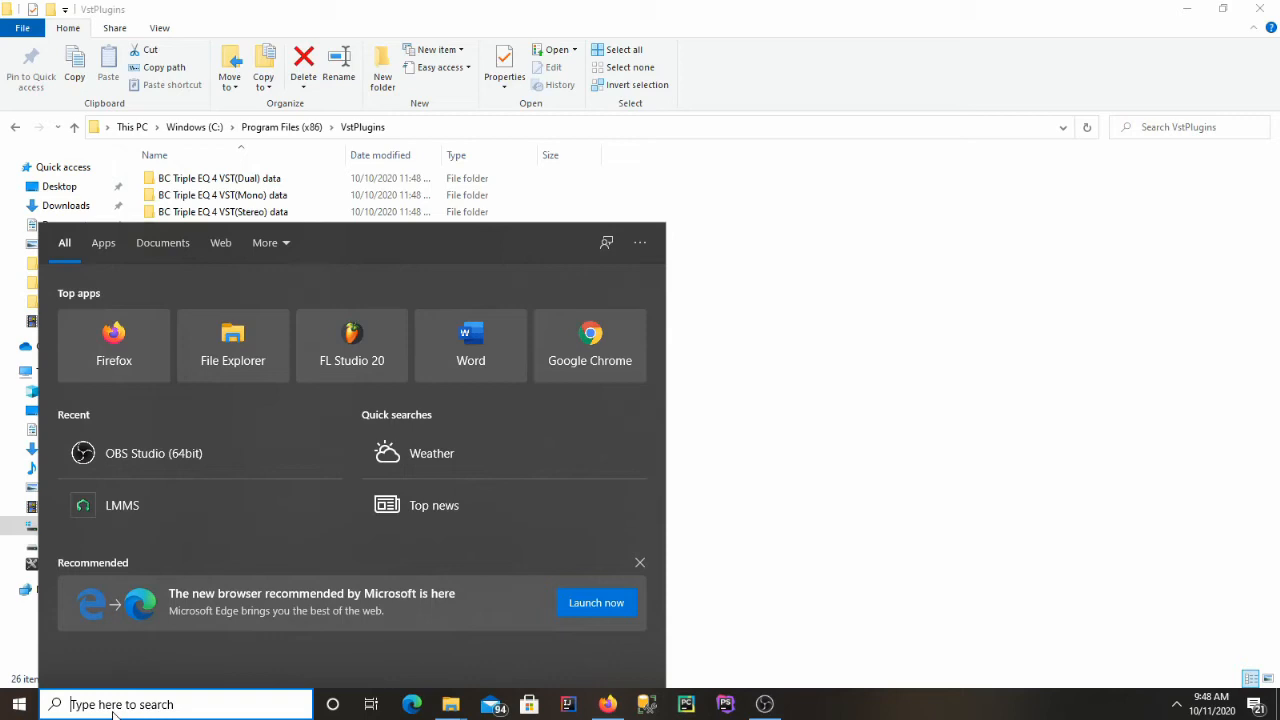
Step: Launch LMMS from the Start menu's recent apps
left_click(121, 505)
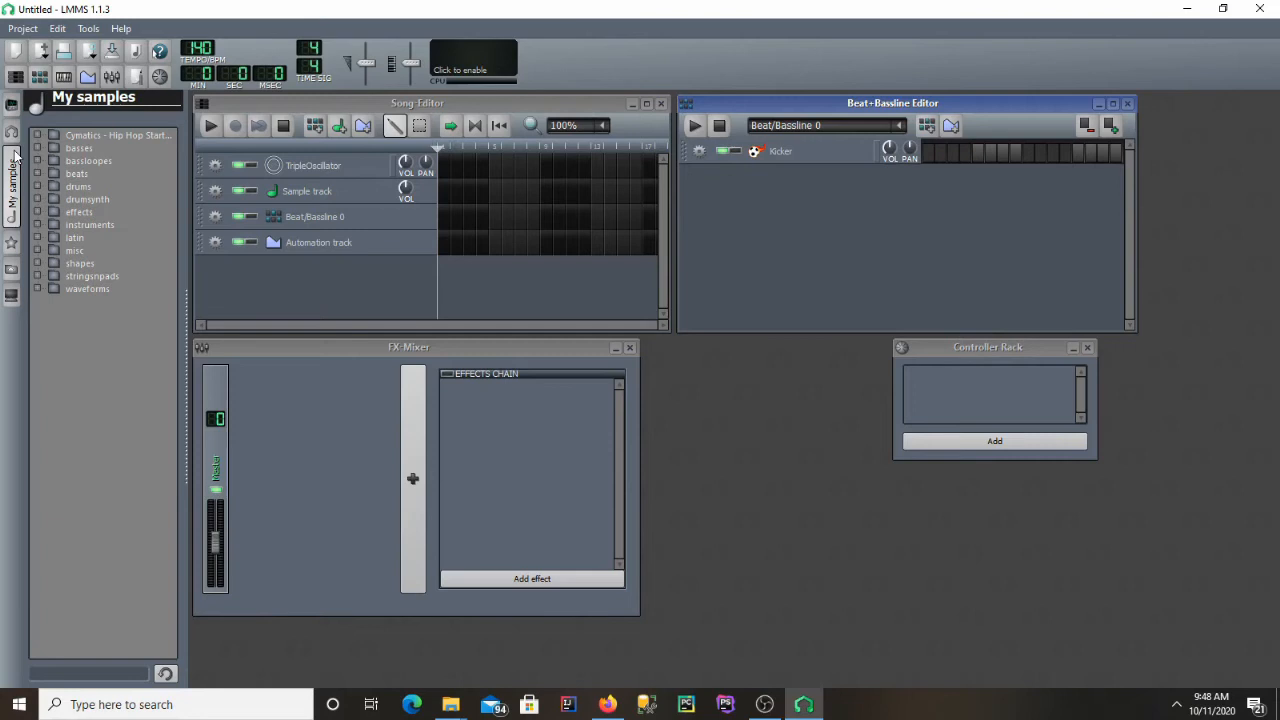
mouse_move(18, 148)
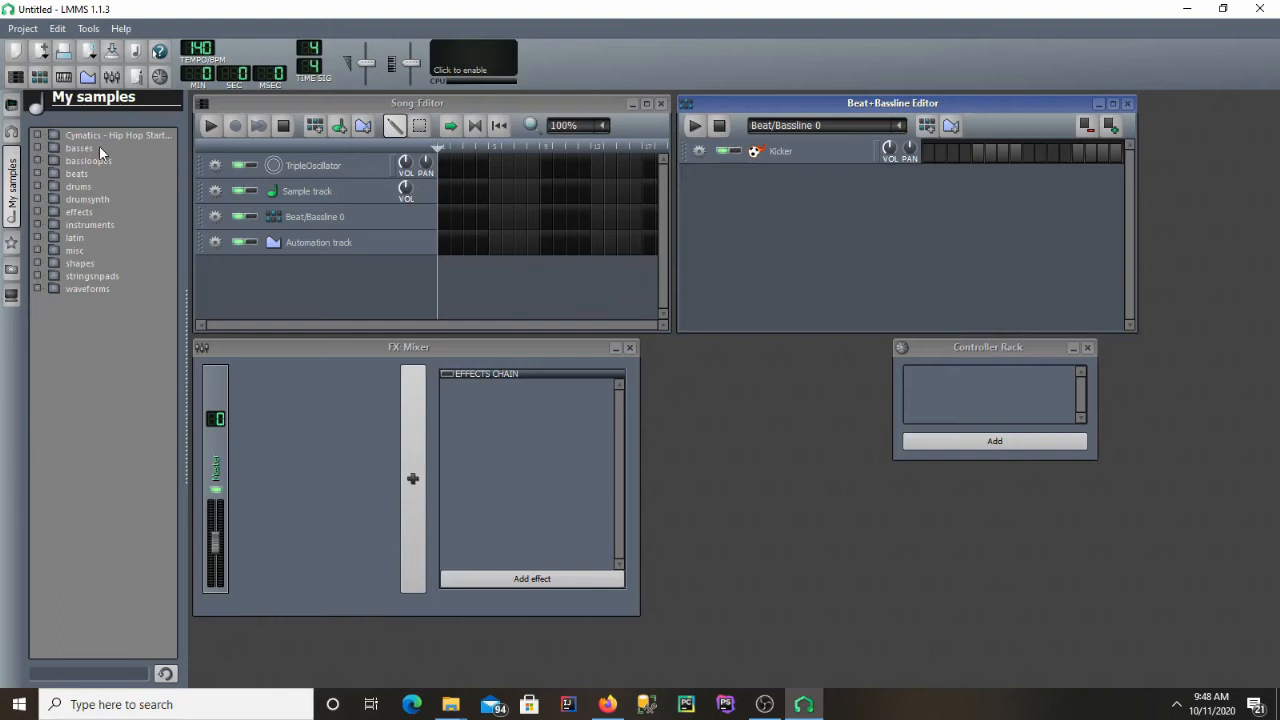
Step: Expand Cymatics - Hip Hop Starter Pack > 808s in the LMMS sample browser
left_click(37, 134)
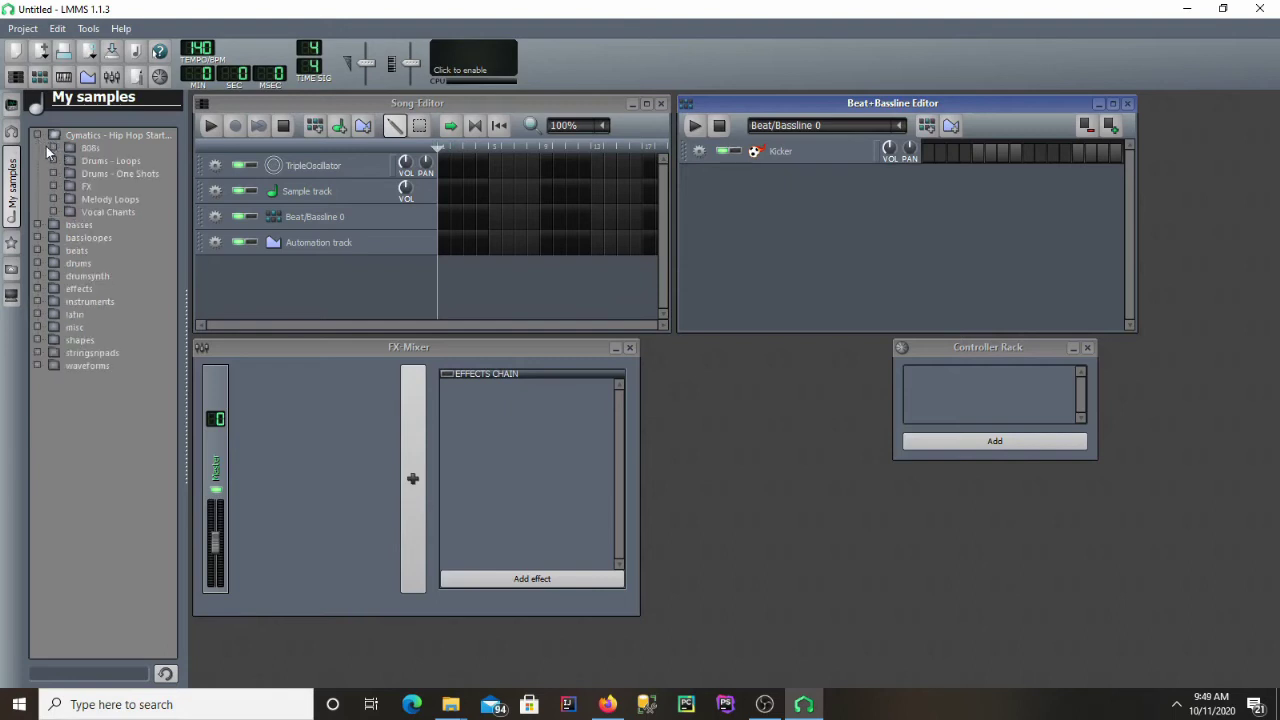
left_click(52, 147)
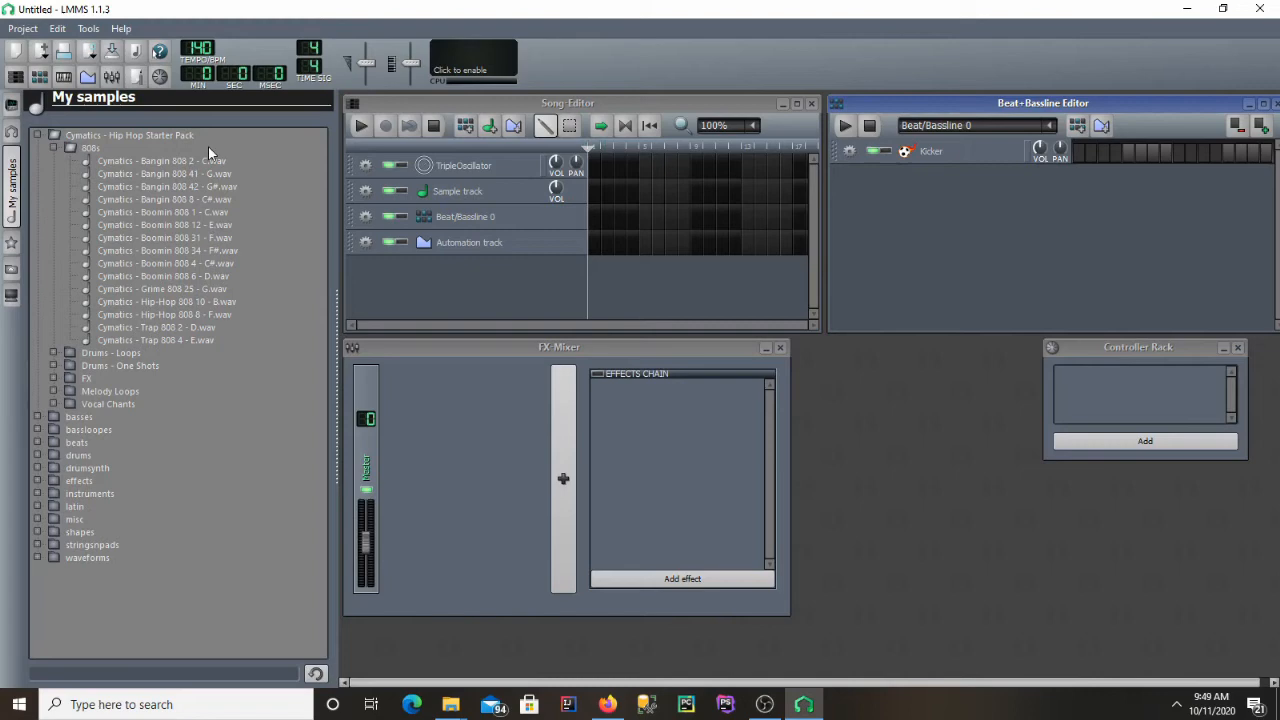
mouse_move(168, 190)
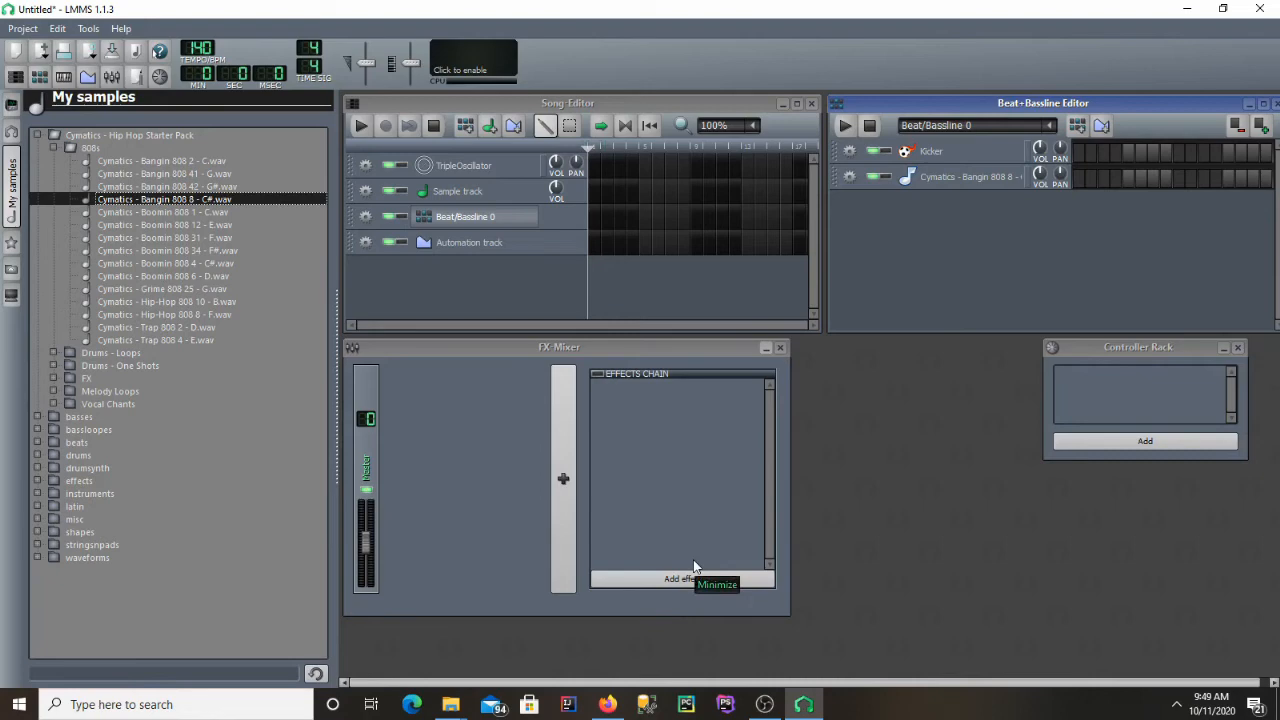
mouse_move(647, 565)
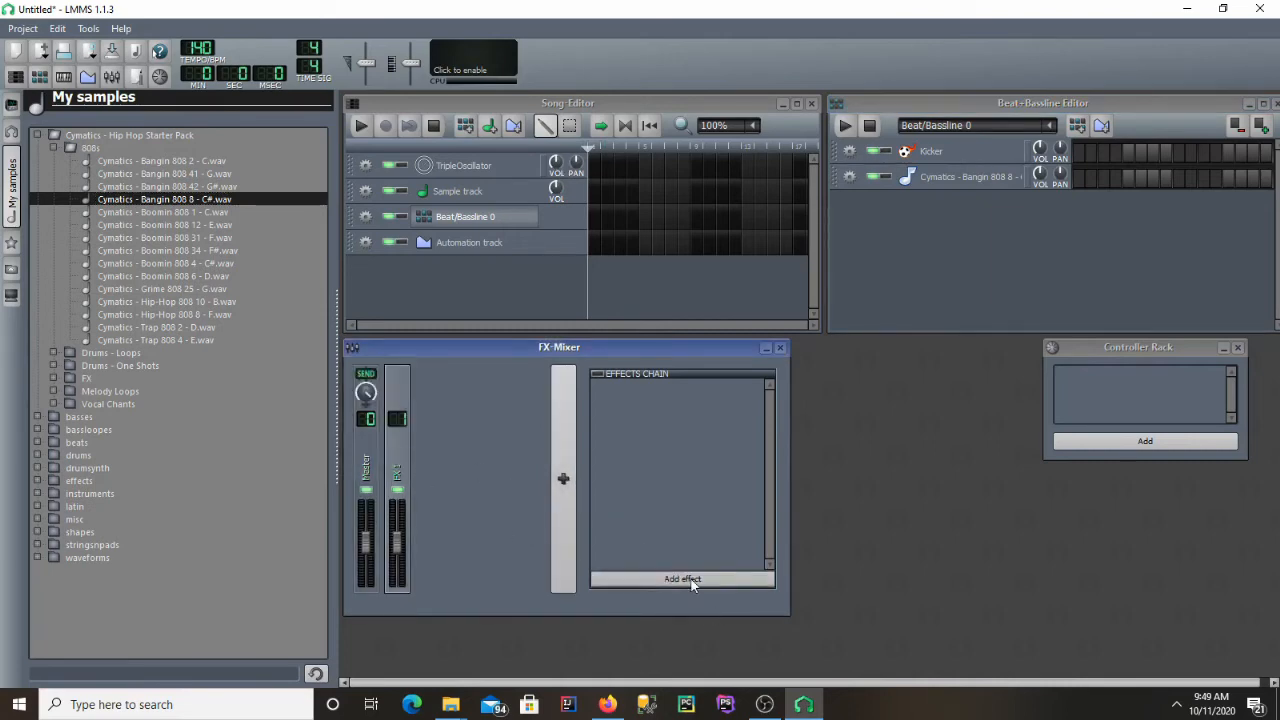
Step: Add the VST: GTune effect to the new FX-Mixer channel's effects chain
left_click(682, 579)
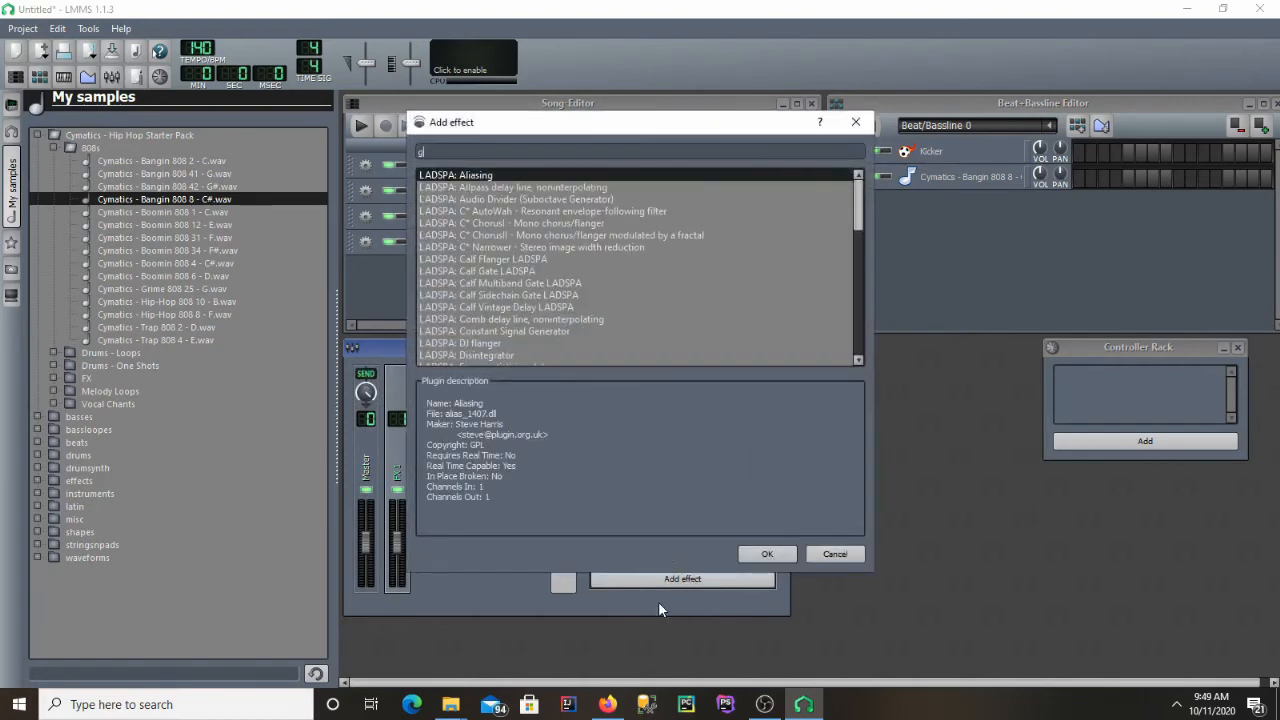
type("t")
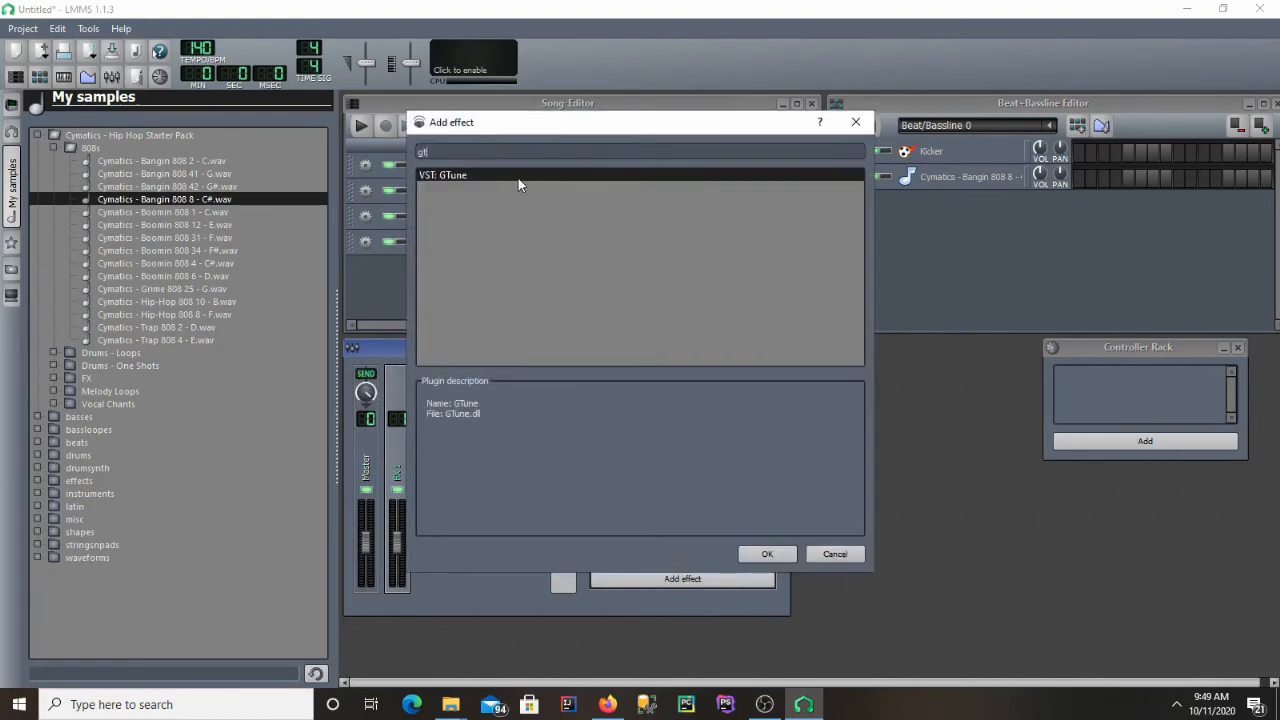
left_click(767, 554)
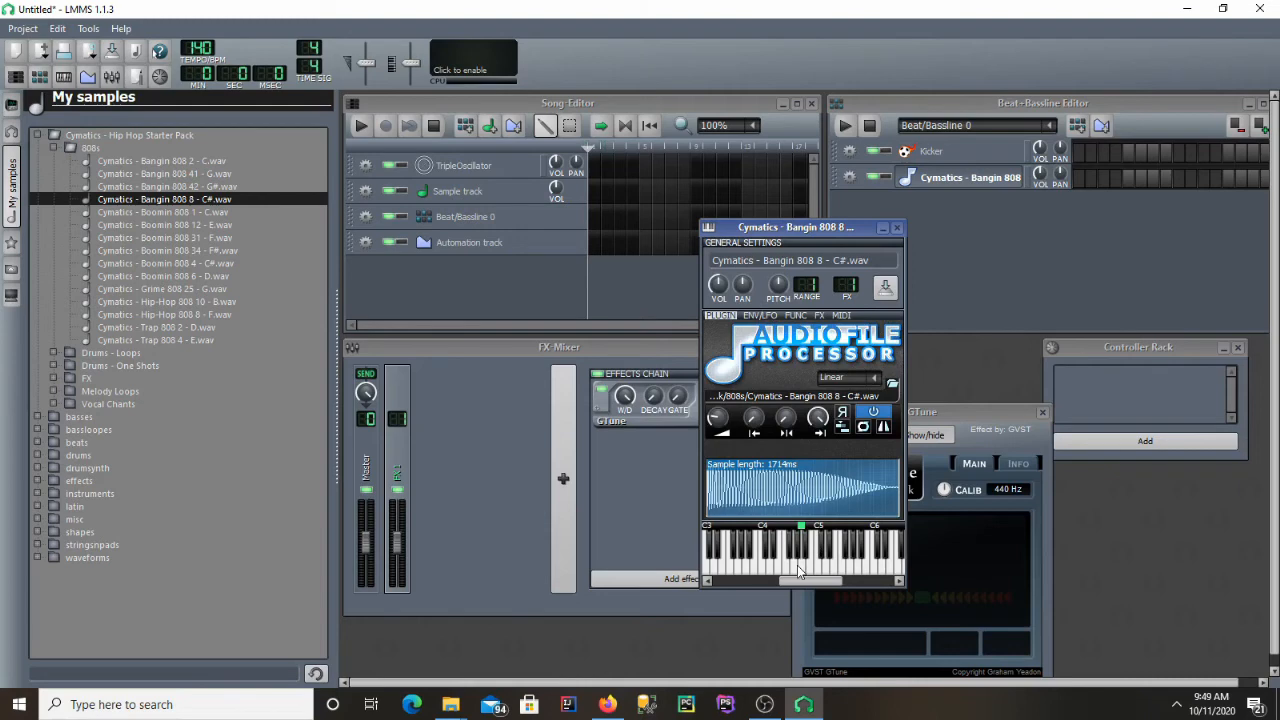
mouse_move(800, 571)
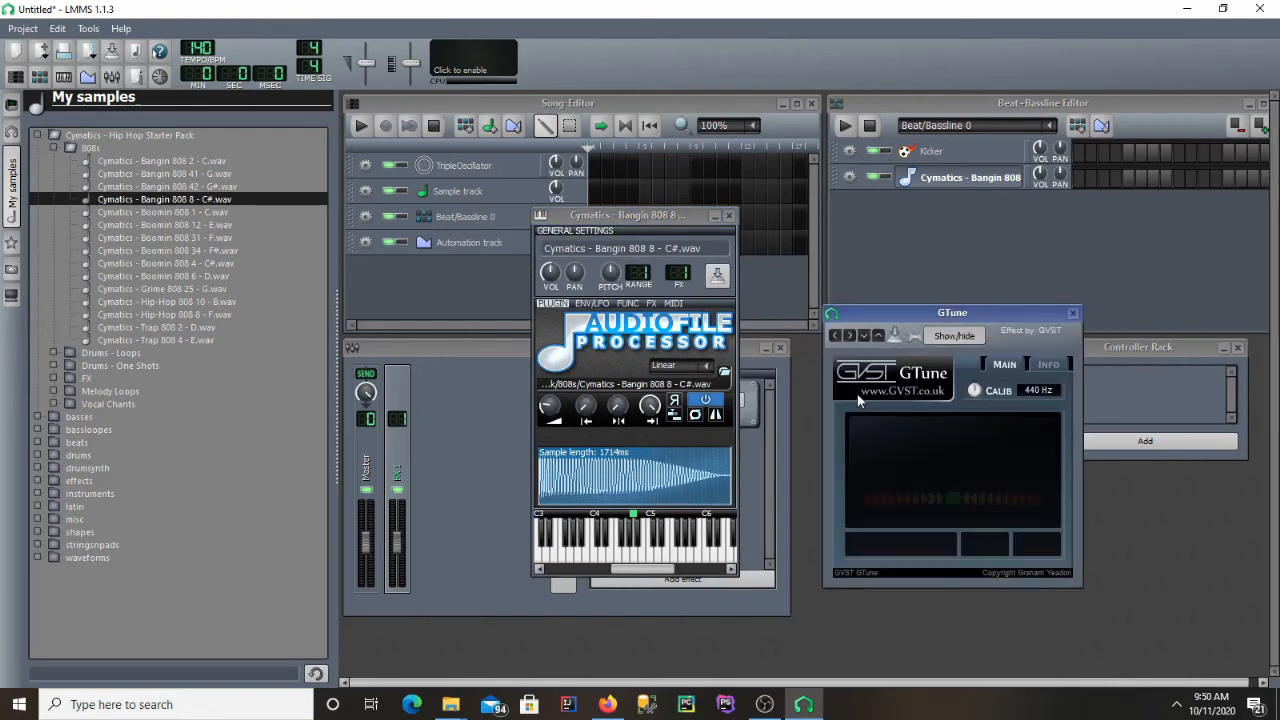
mouse_move(638, 557)
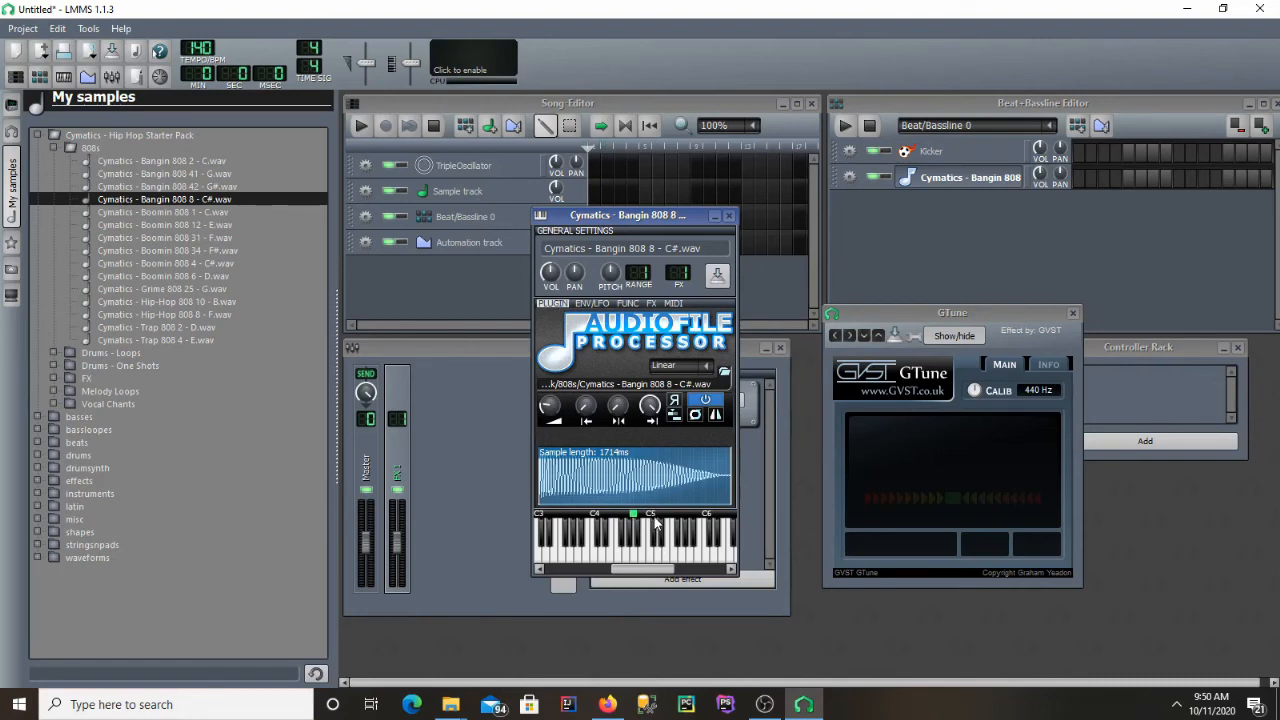
mouse_move(655, 520)
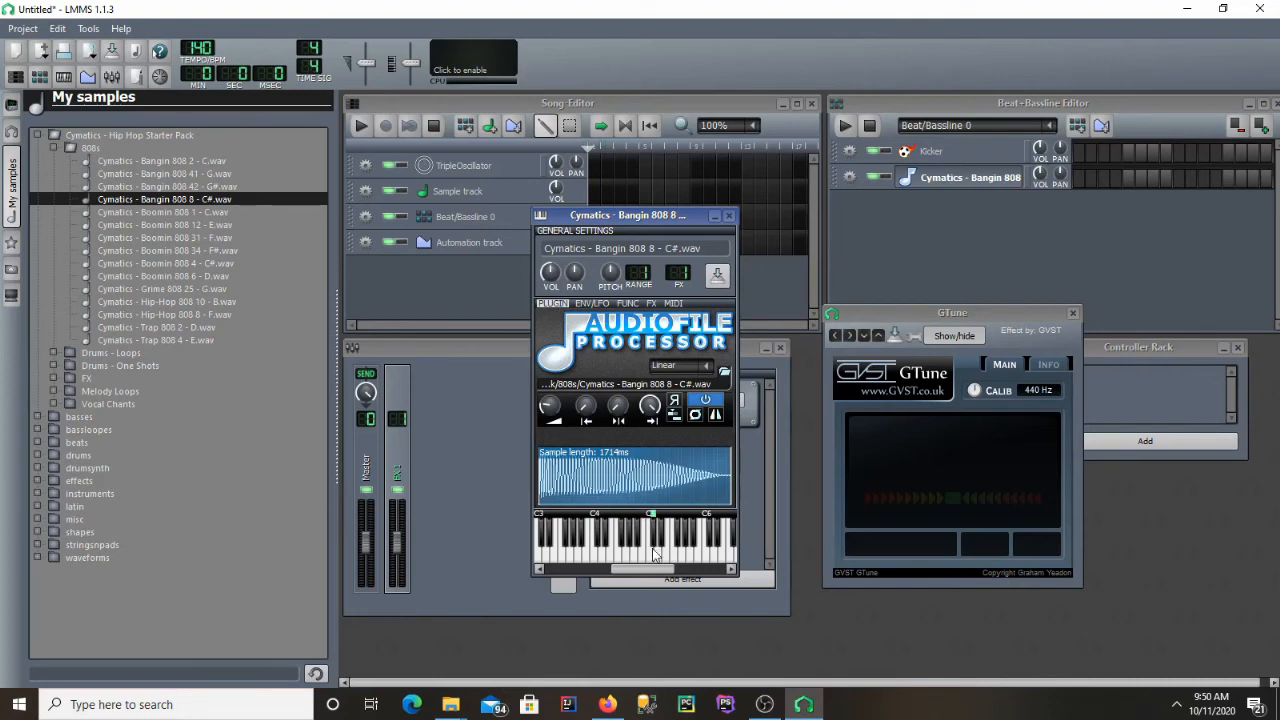
mouse_move(651, 558)
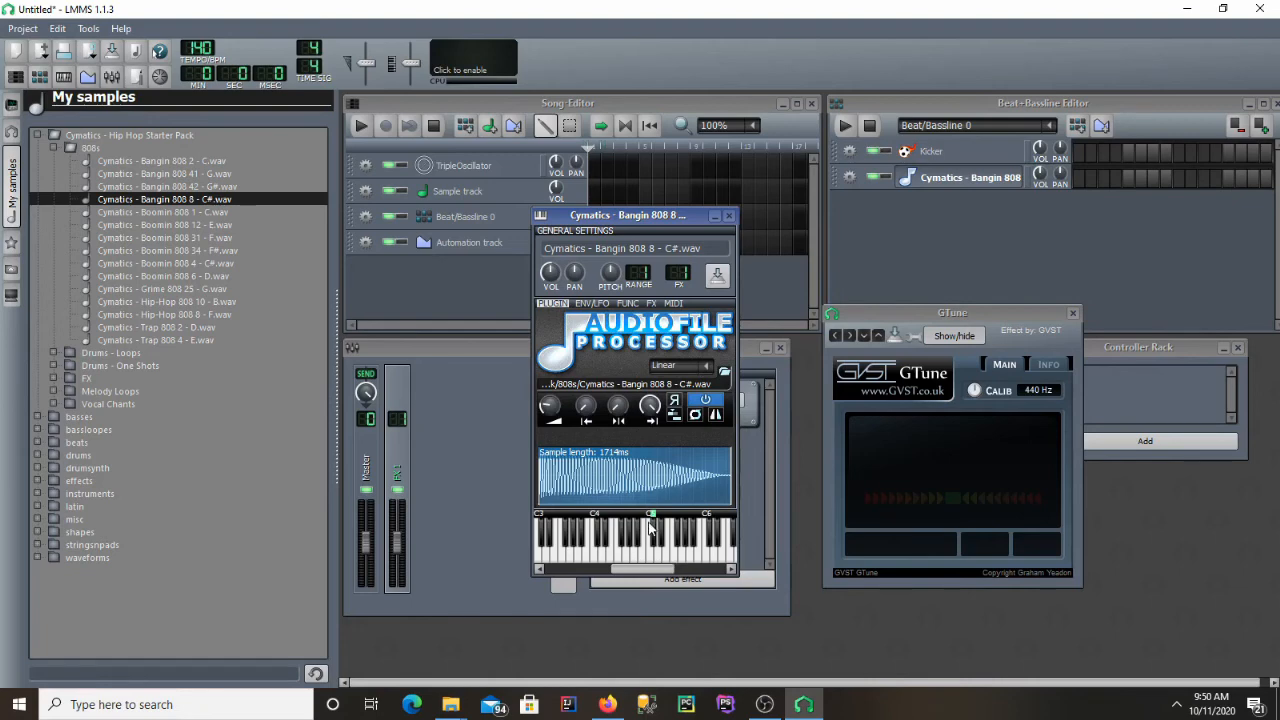
mouse_move(666, 560)
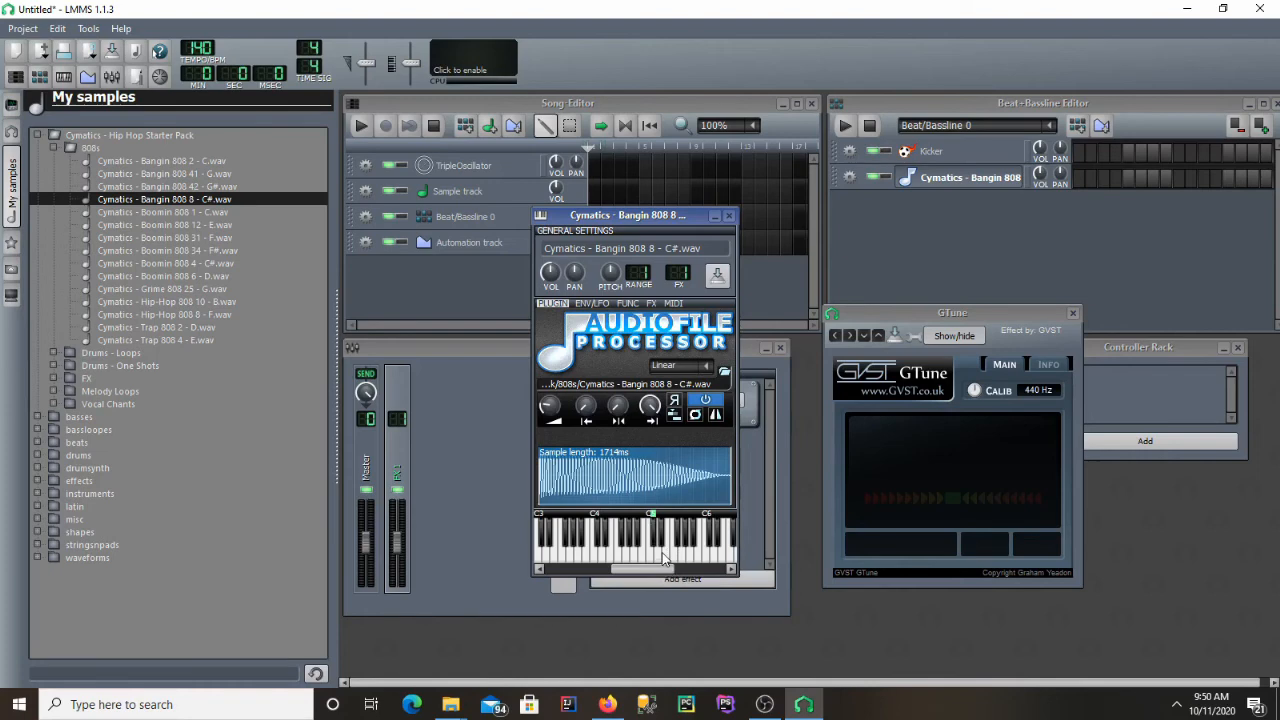
mouse_move(633, 518)
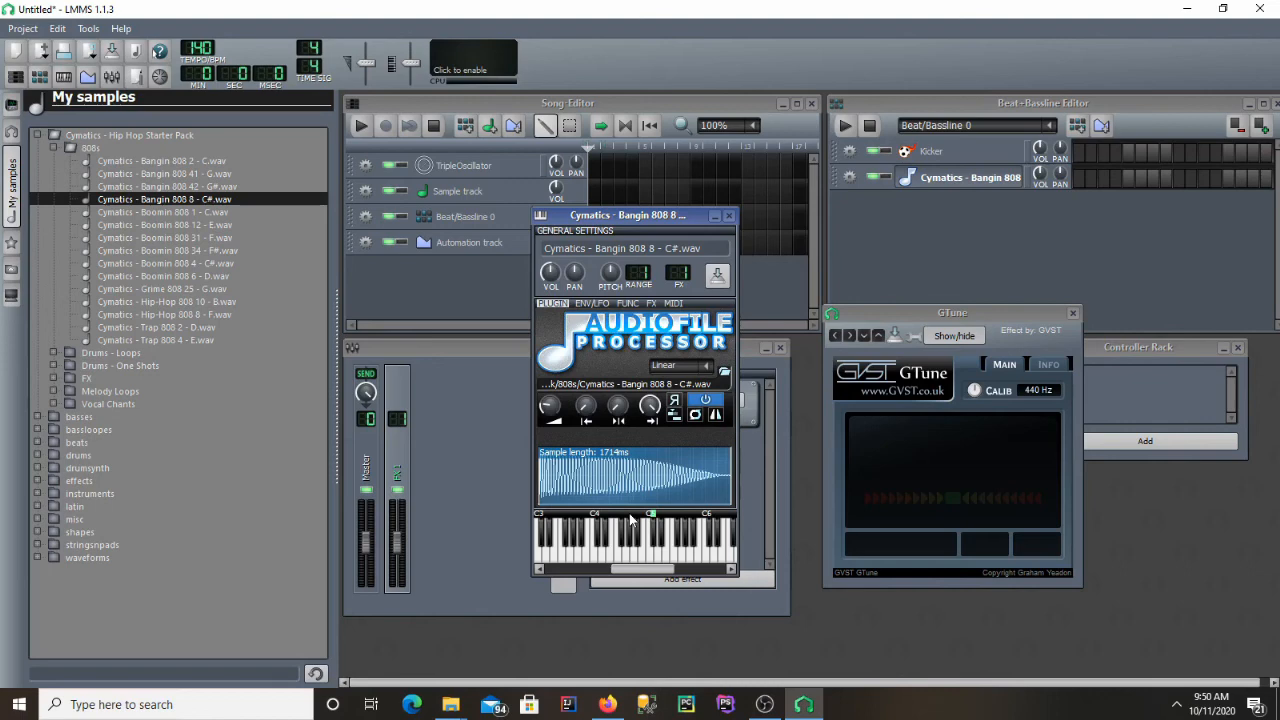
mouse_move(670, 557)
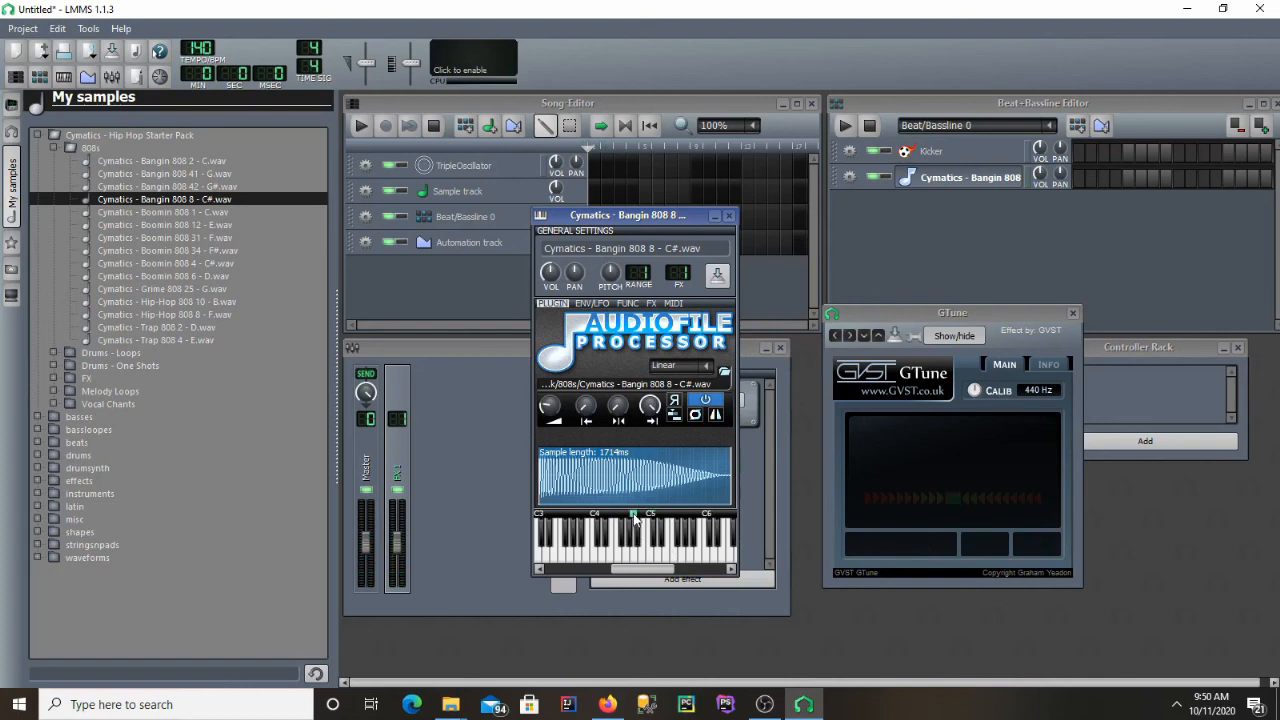
Step: Play the Bangin 808 sample into GTune and set its base note to C#
left_click(633, 545)
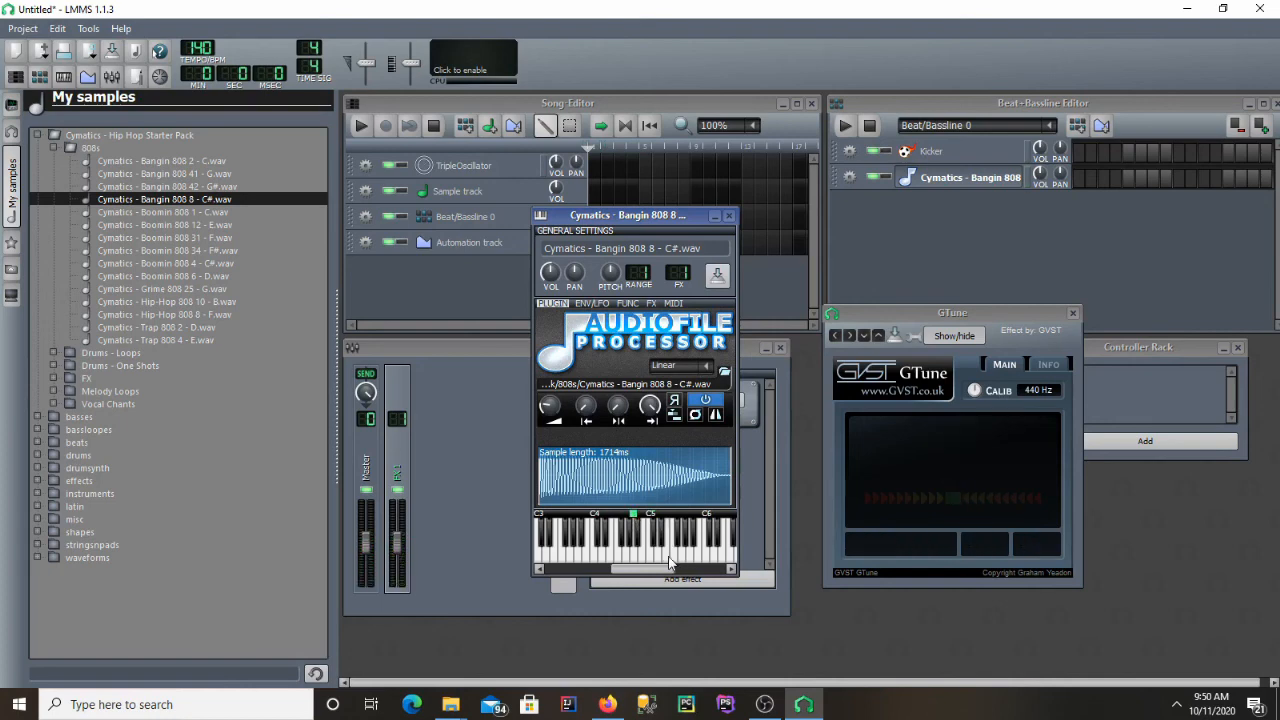
mouse_move(655, 517)
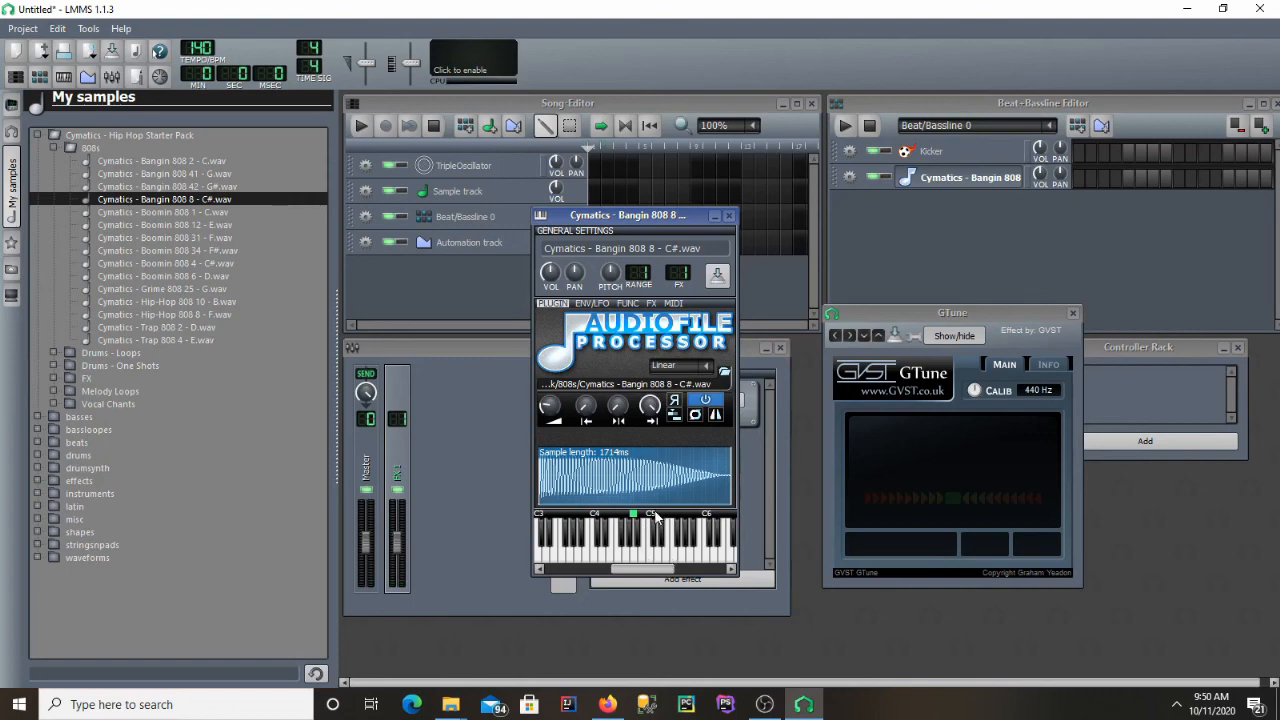
left_click(651, 530)
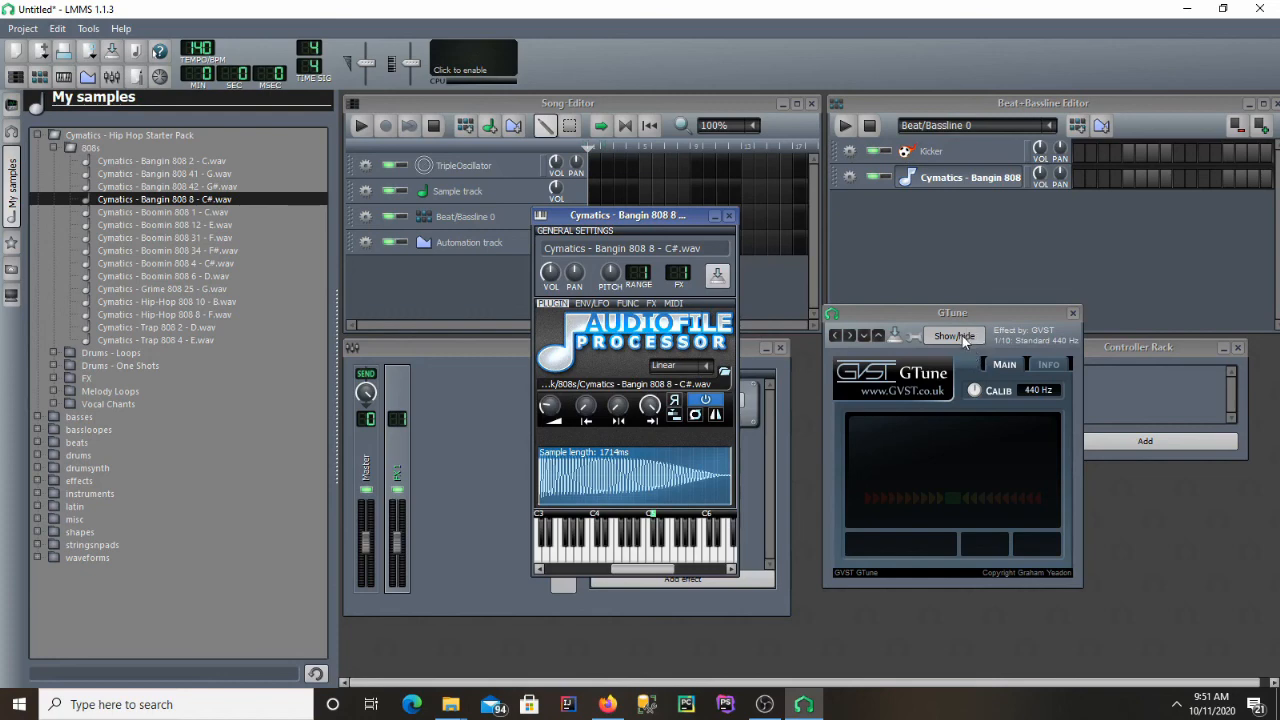
mouse_move(935, 407)
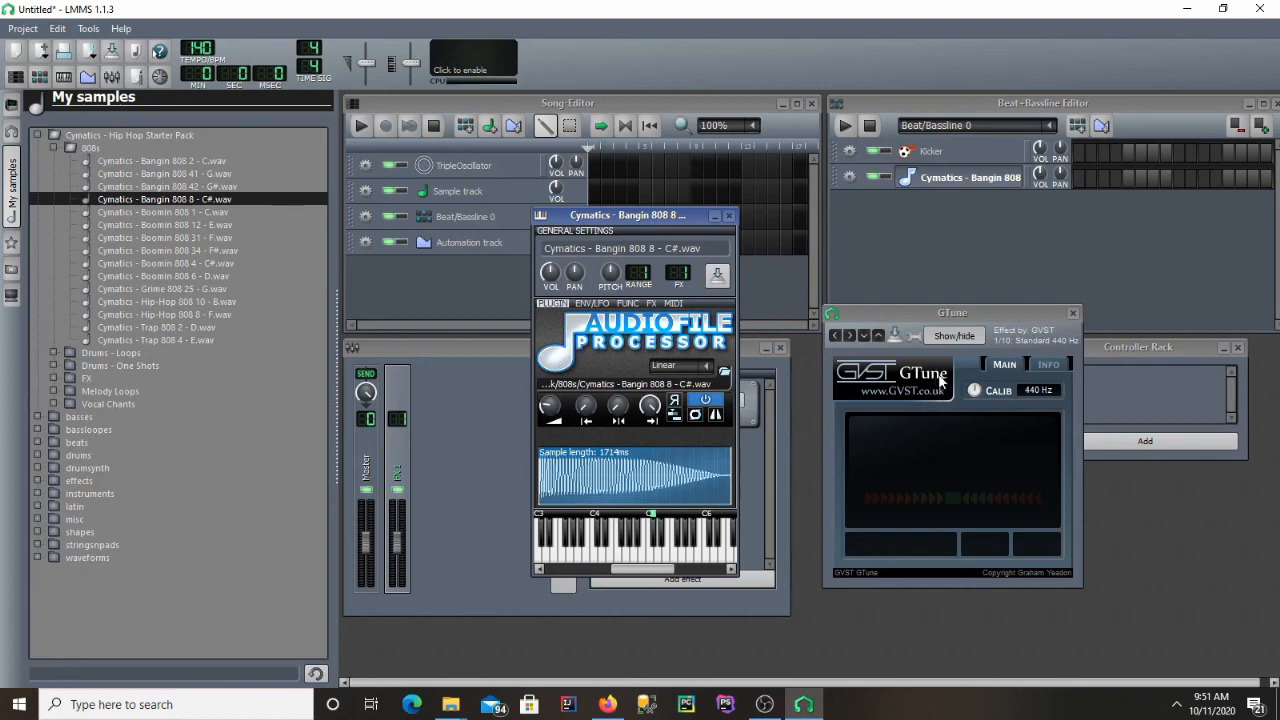
mouse_move(930, 392)
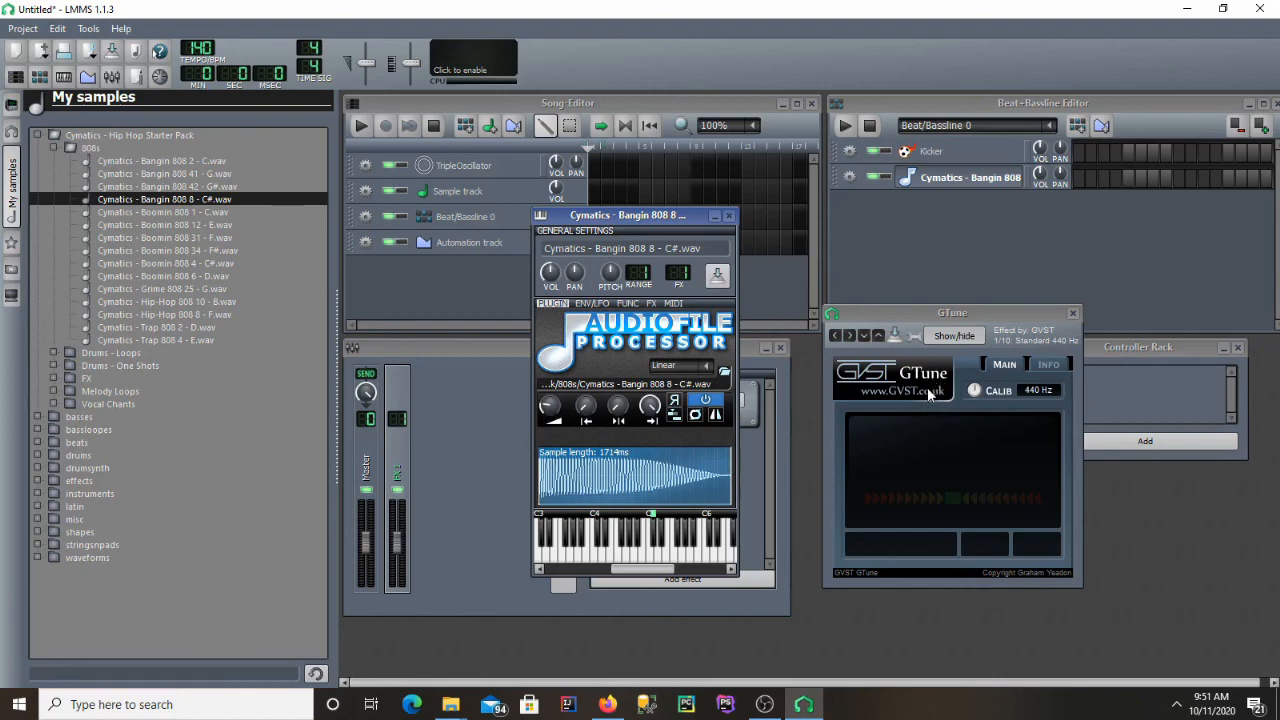
mouse_move(930, 390)
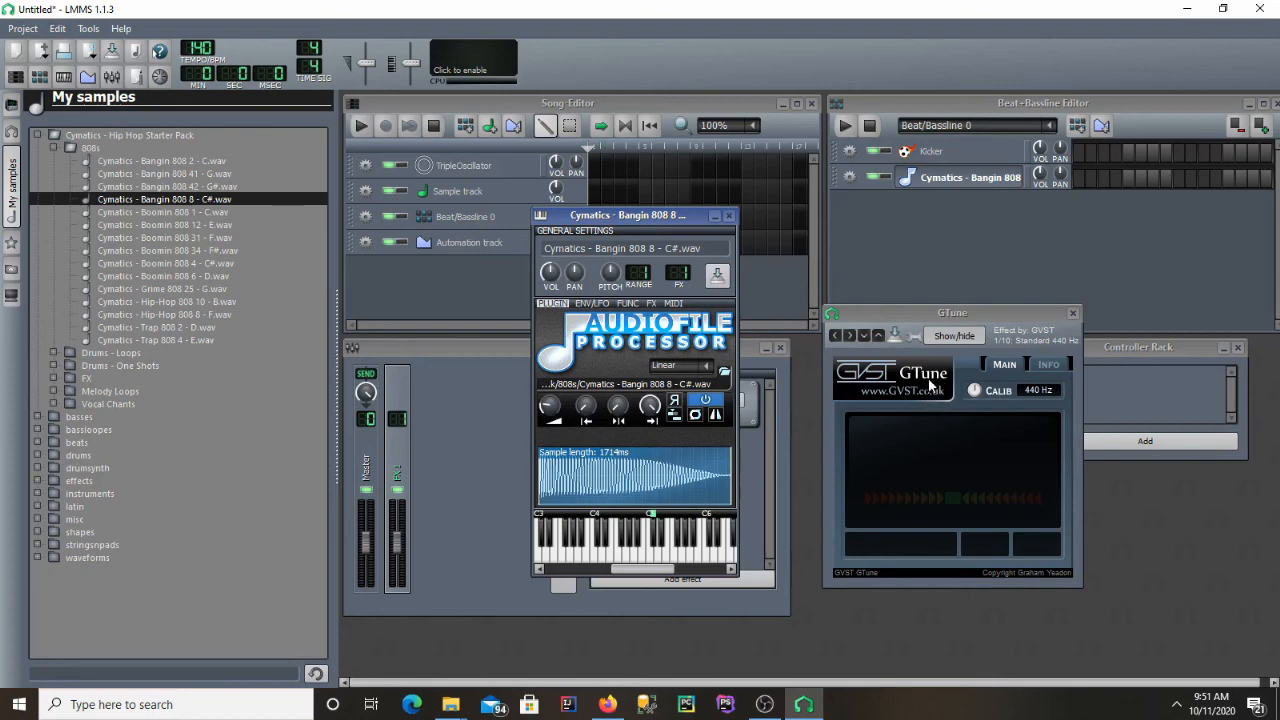
mouse_move(933, 388)
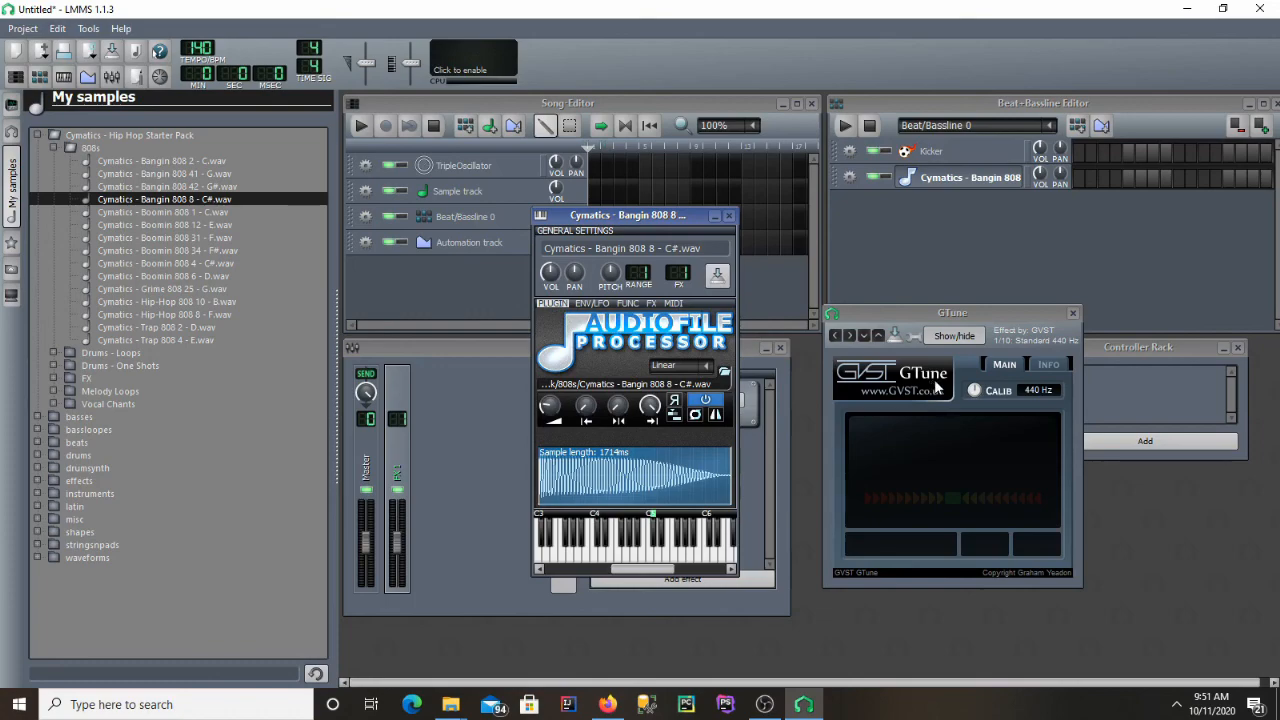